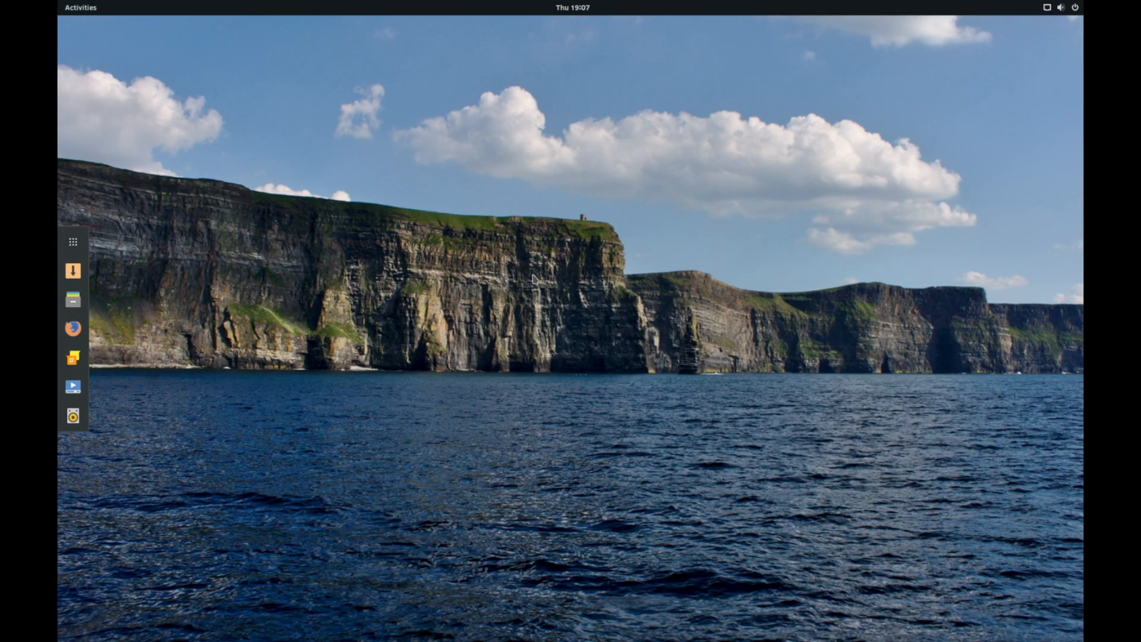
Peek at the app grid, then bring up the desktop's right-click menu for changing the background.
left_click(72, 242)
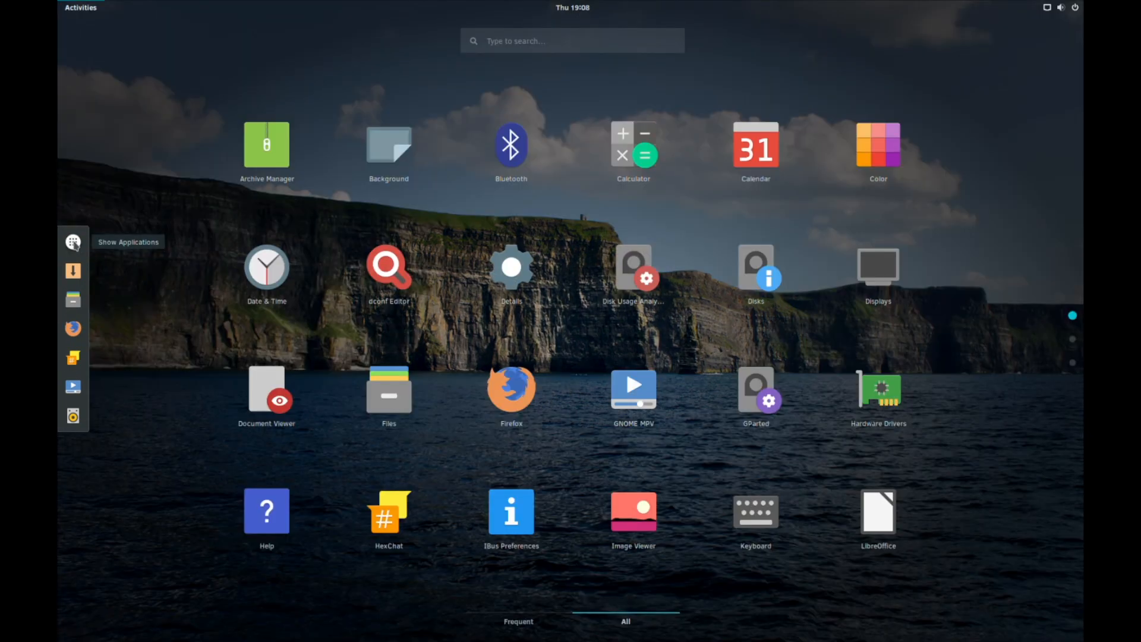
mouse_move(149, 285)
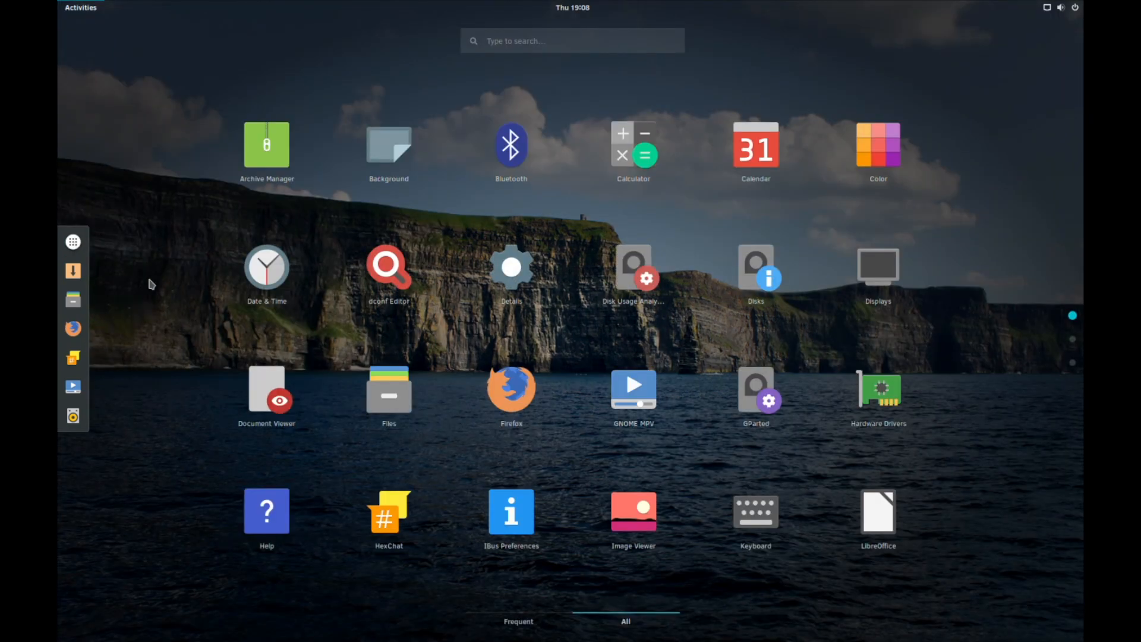
mouse_move(349, 317)
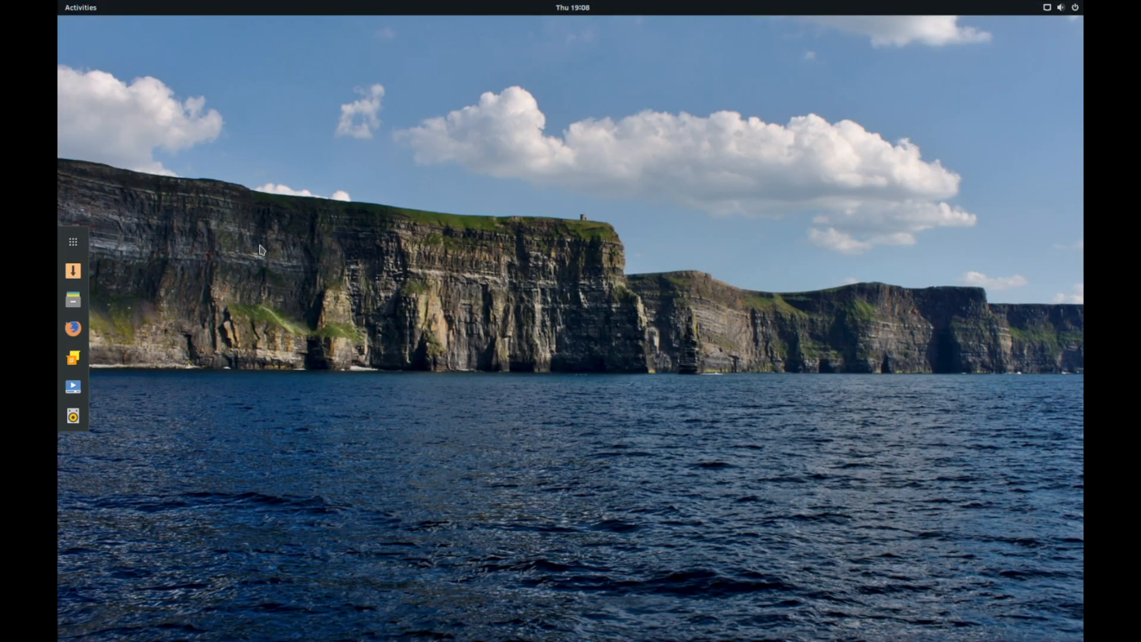
mouse_move(590, 211)
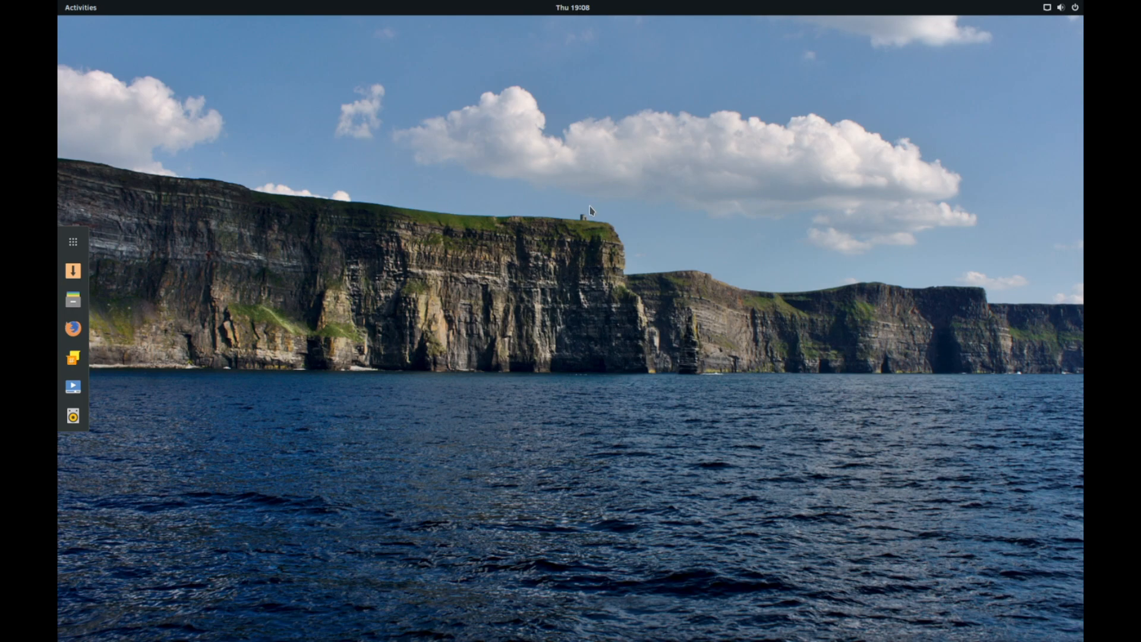
right_click(590, 211)
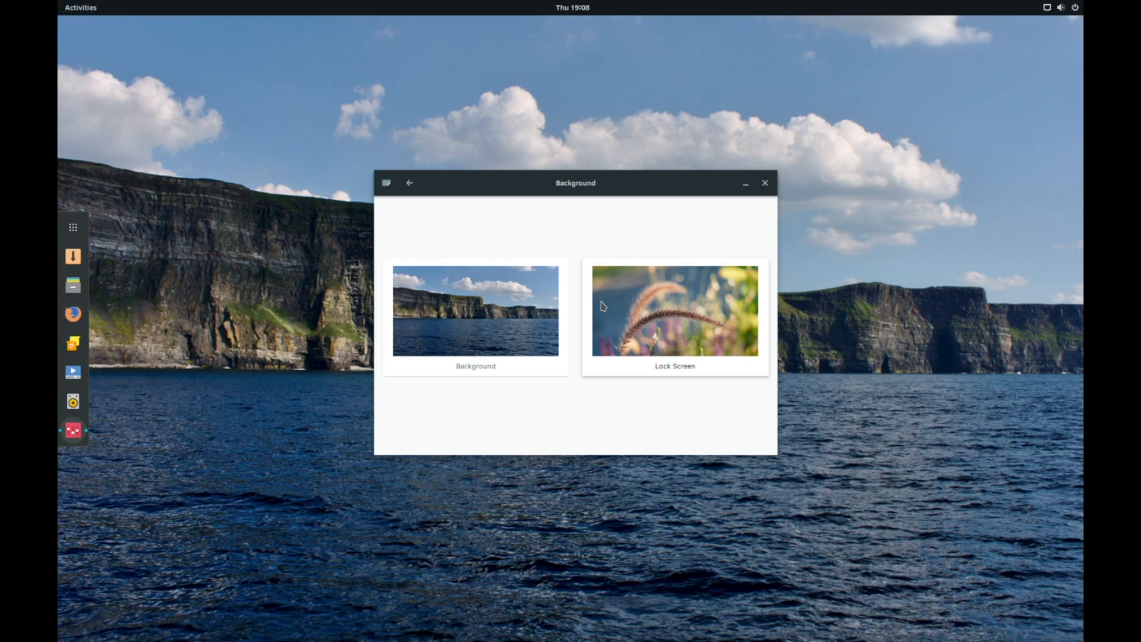
mouse_move(597, 192)
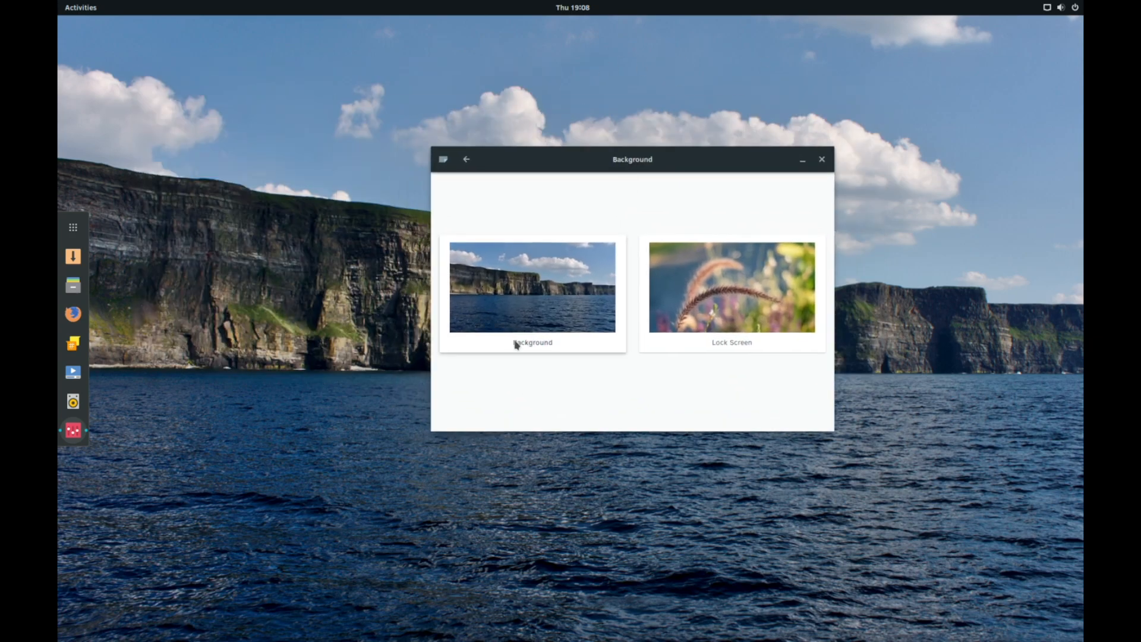
Scroll the Wallpapers list and pick the night-lit footbridge picture.
left_click(532, 287)
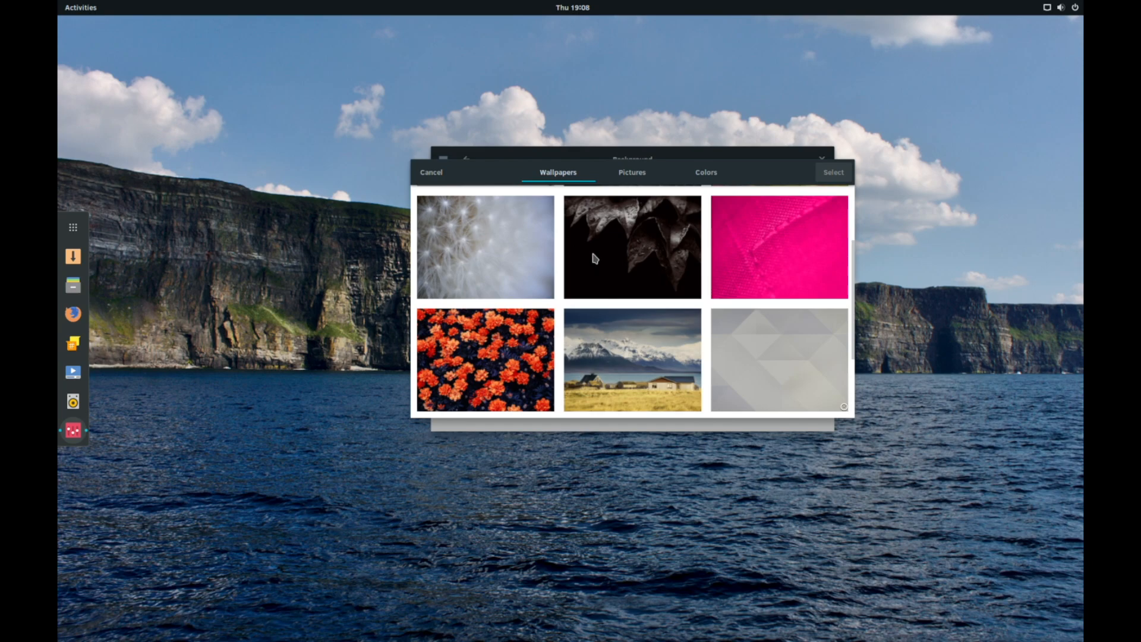
scroll("down", 3)
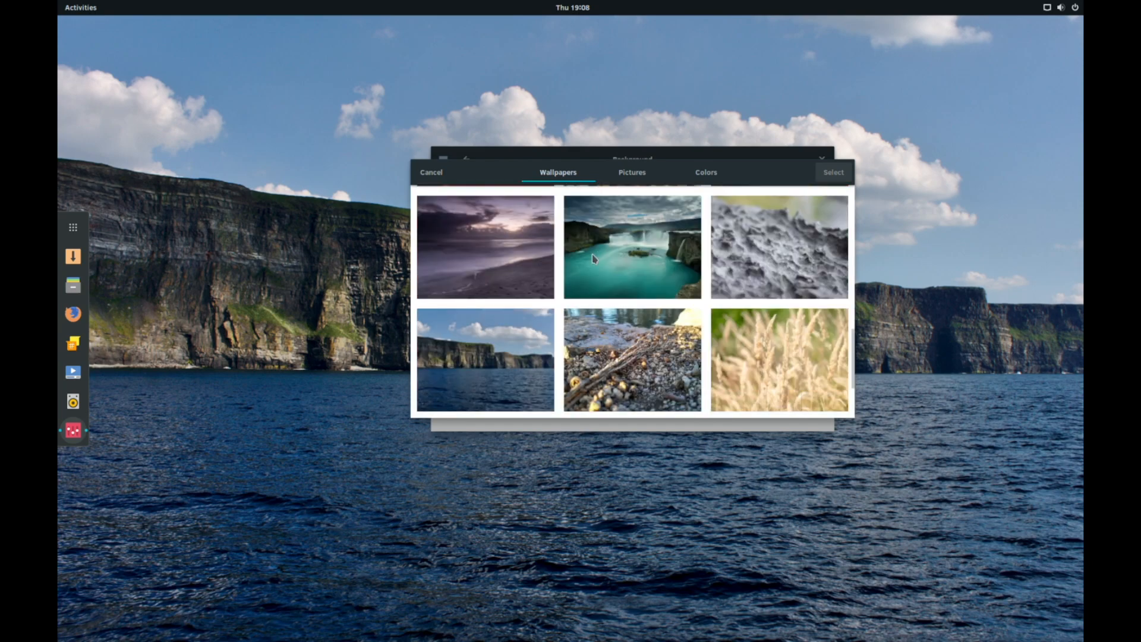
scroll("down", 3)
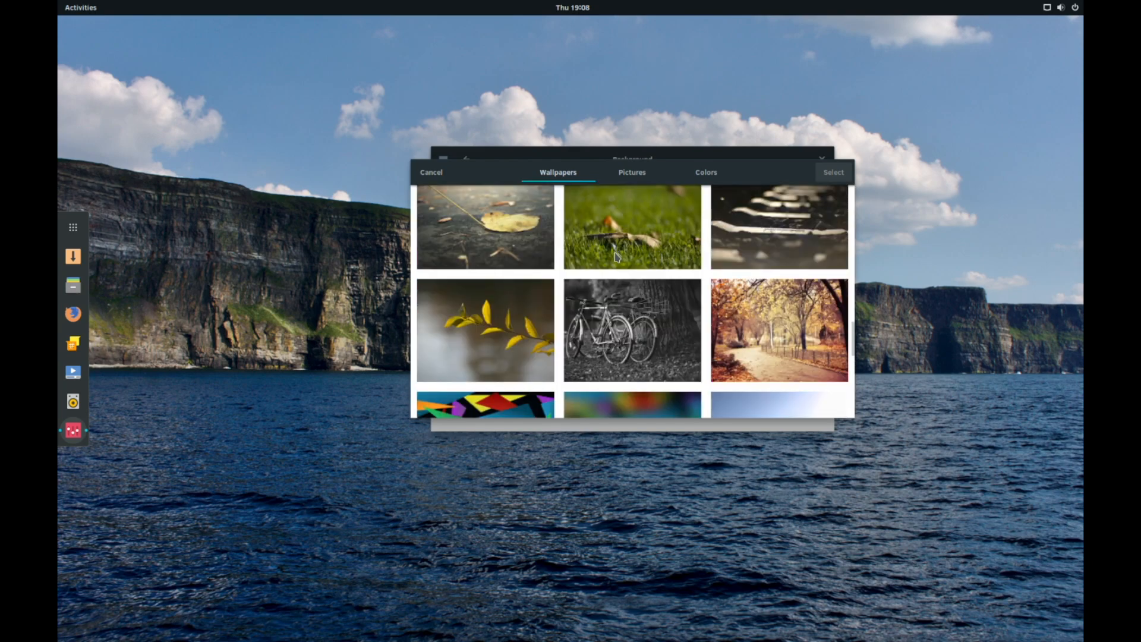
scroll("down", 3)
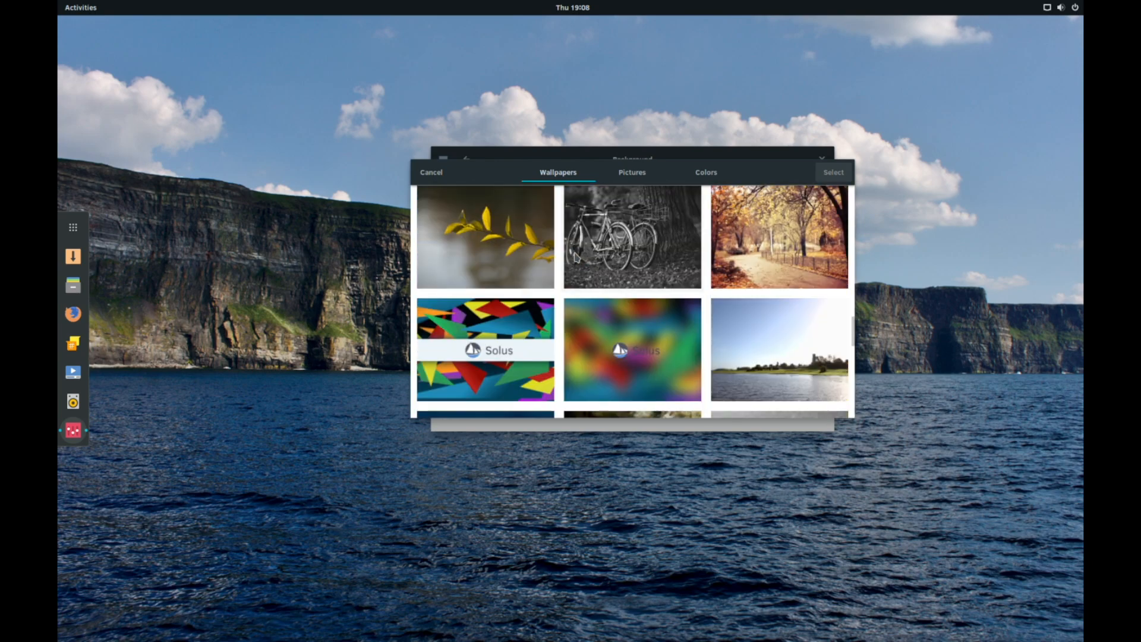
scroll("down", 3)
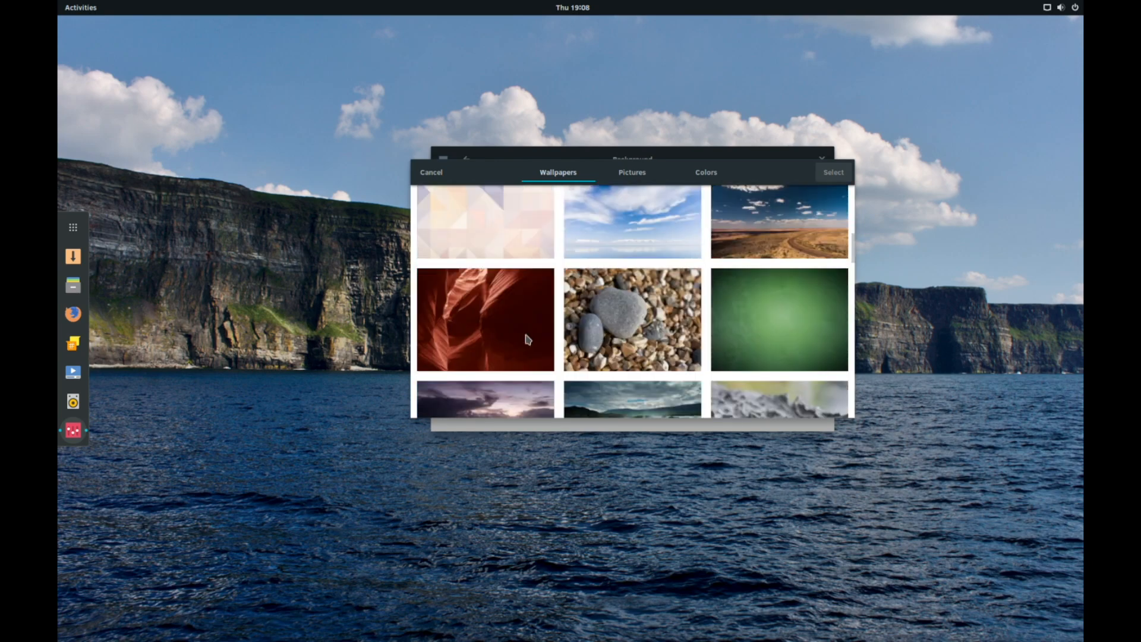
scroll("down", 3)
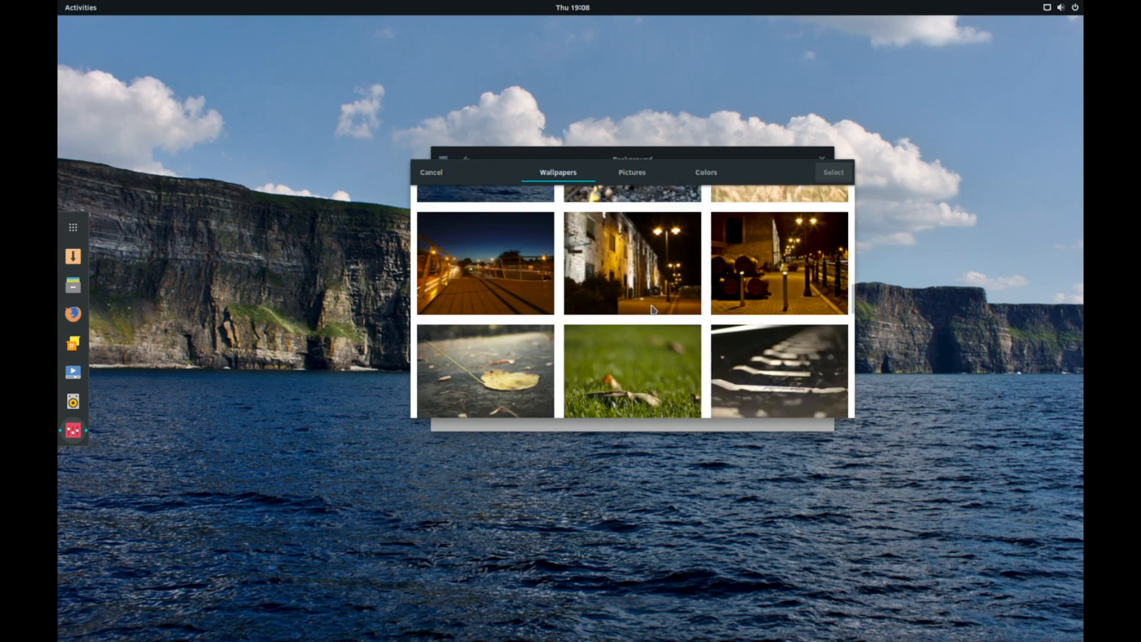
scroll("down", 3)
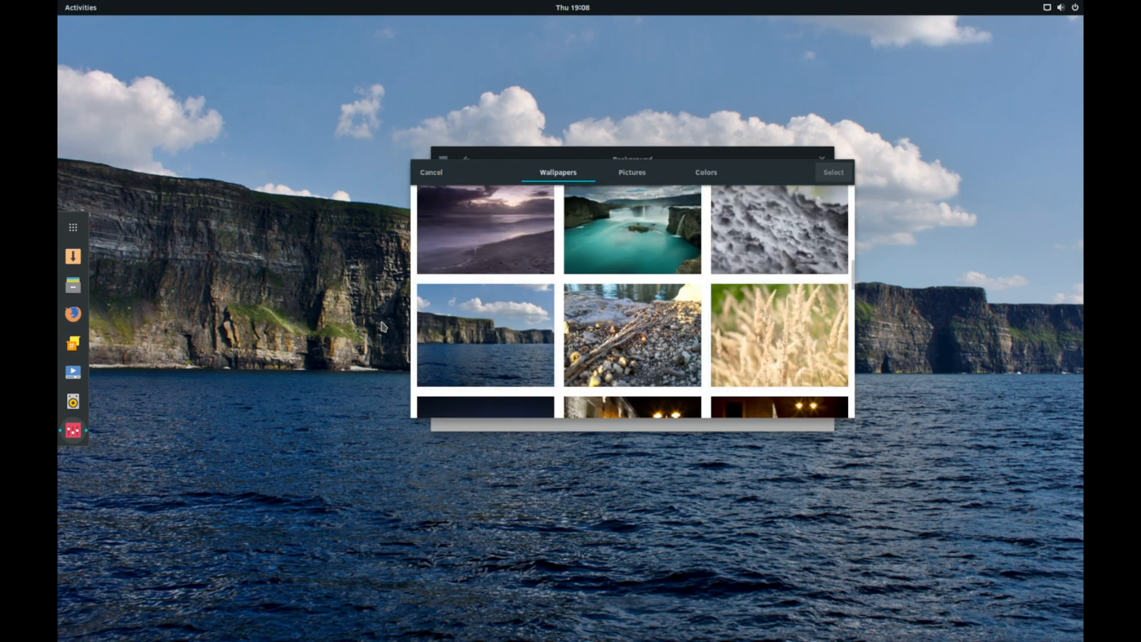
scroll("down", 3)
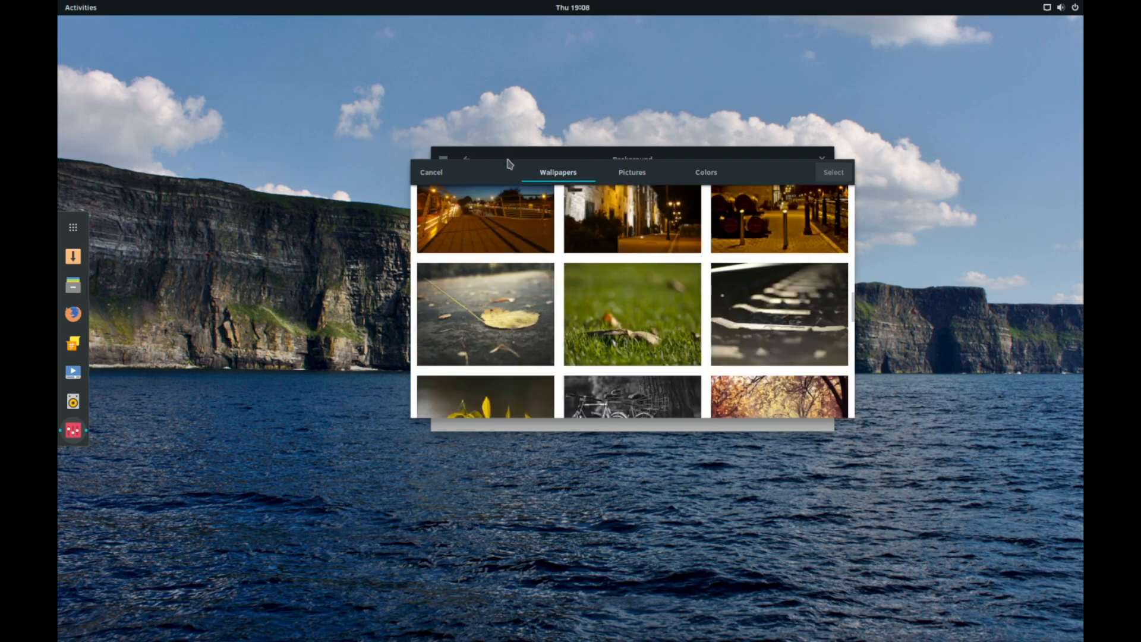
left_click(484, 239)
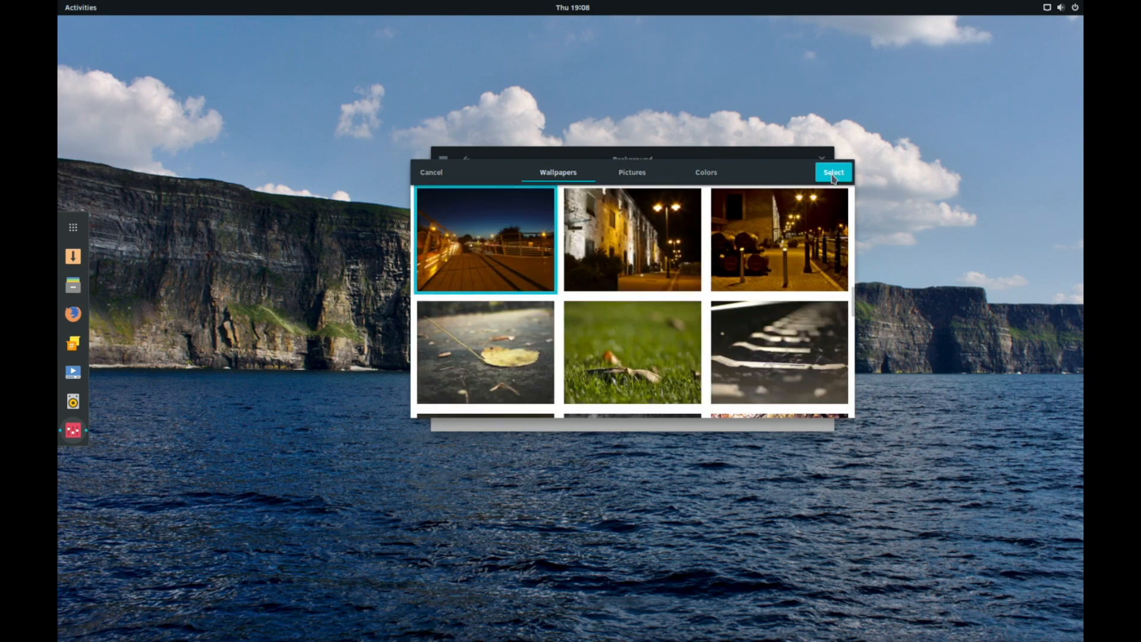
Apply the footbridge wallpaper, move the Background window aside, and close it.
left_click(833, 173)
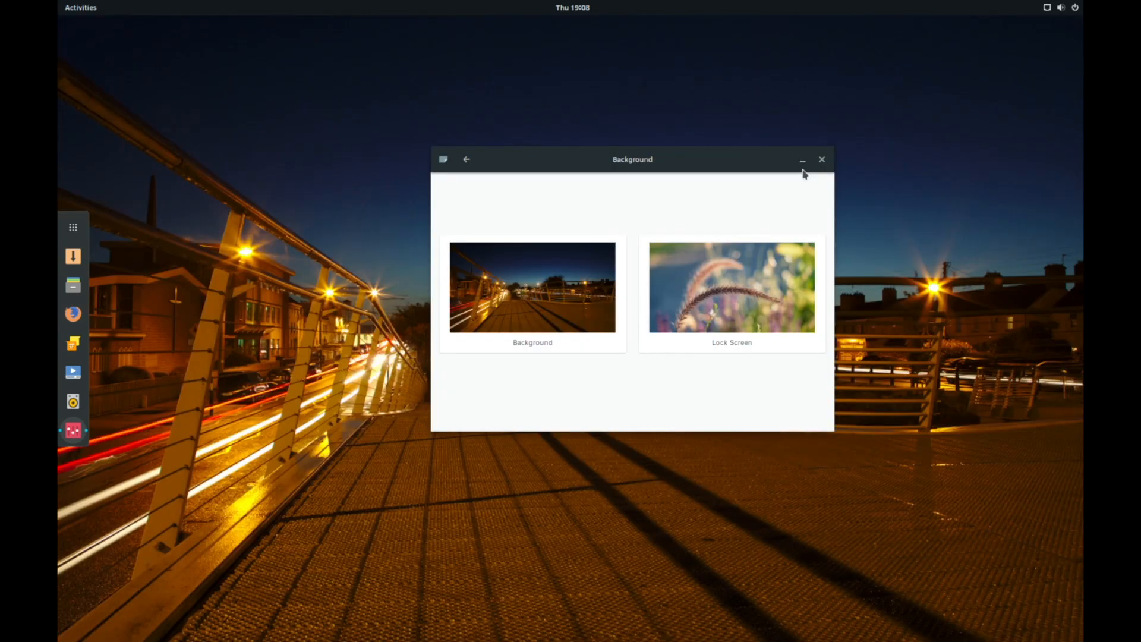
left_click_drag(632, 159, 421, 173)
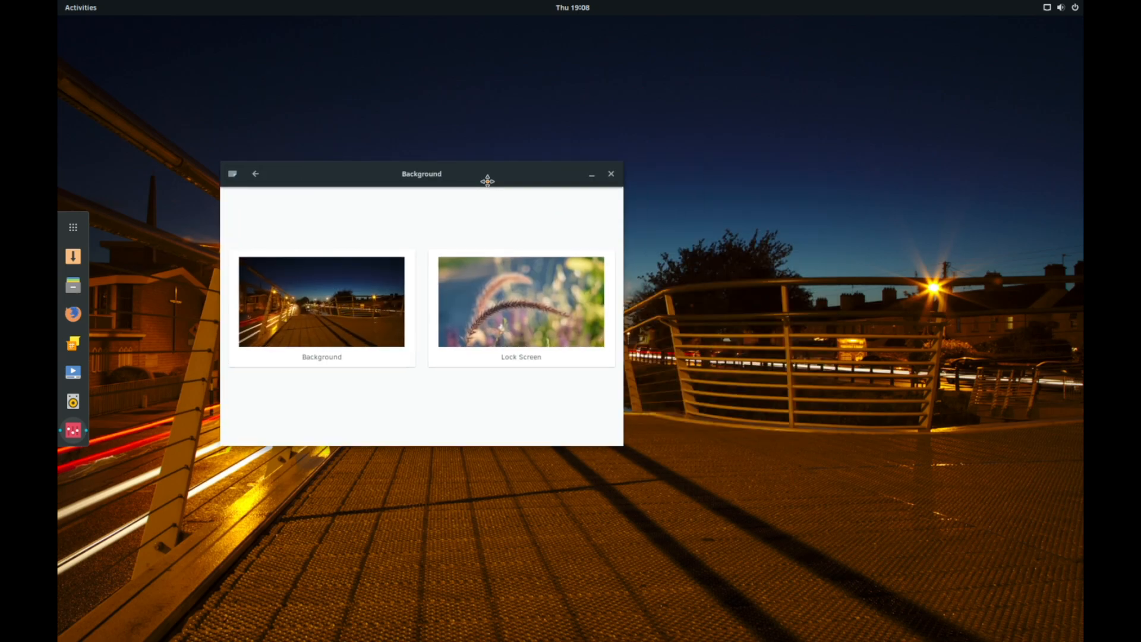
mouse_move(611, 173)
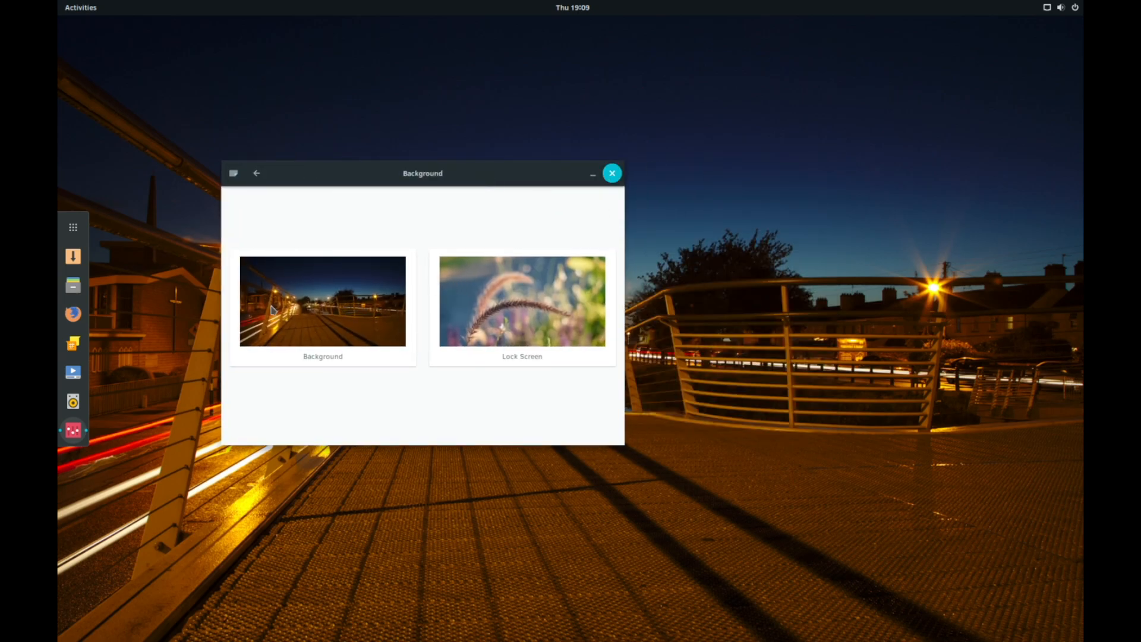
left_click(612, 173)
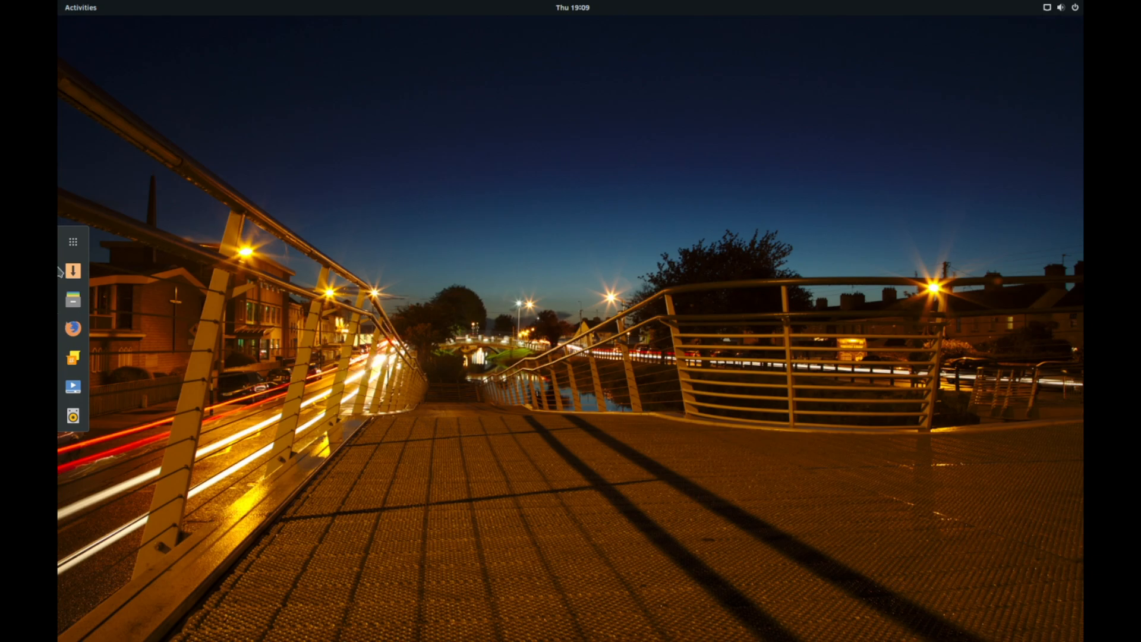
left_click(72, 241)
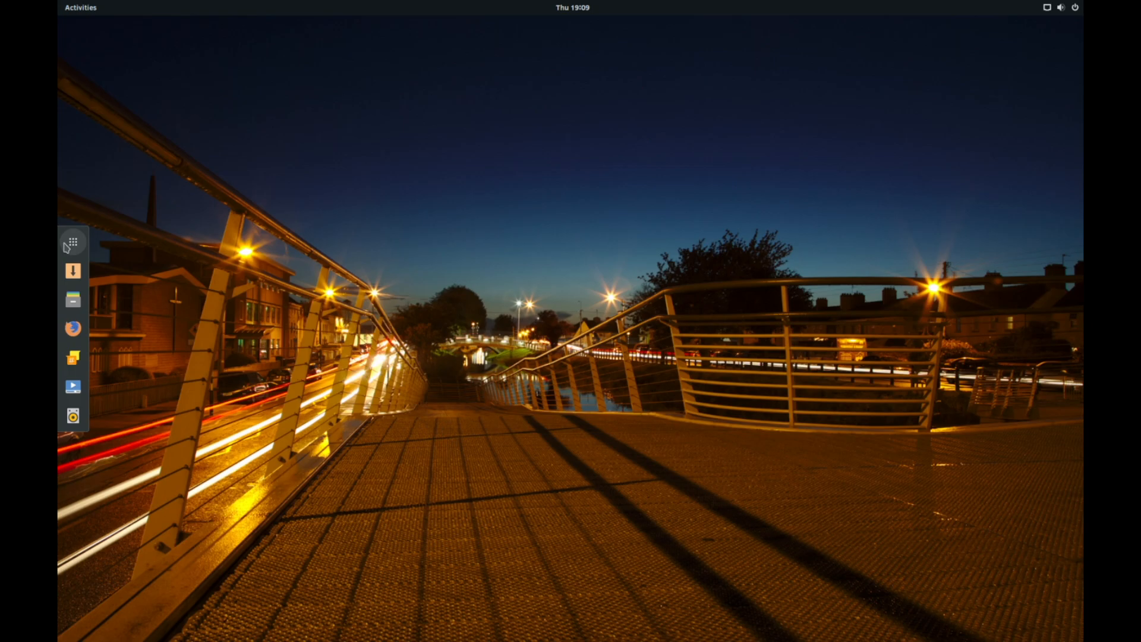
mouse_move(93, 247)
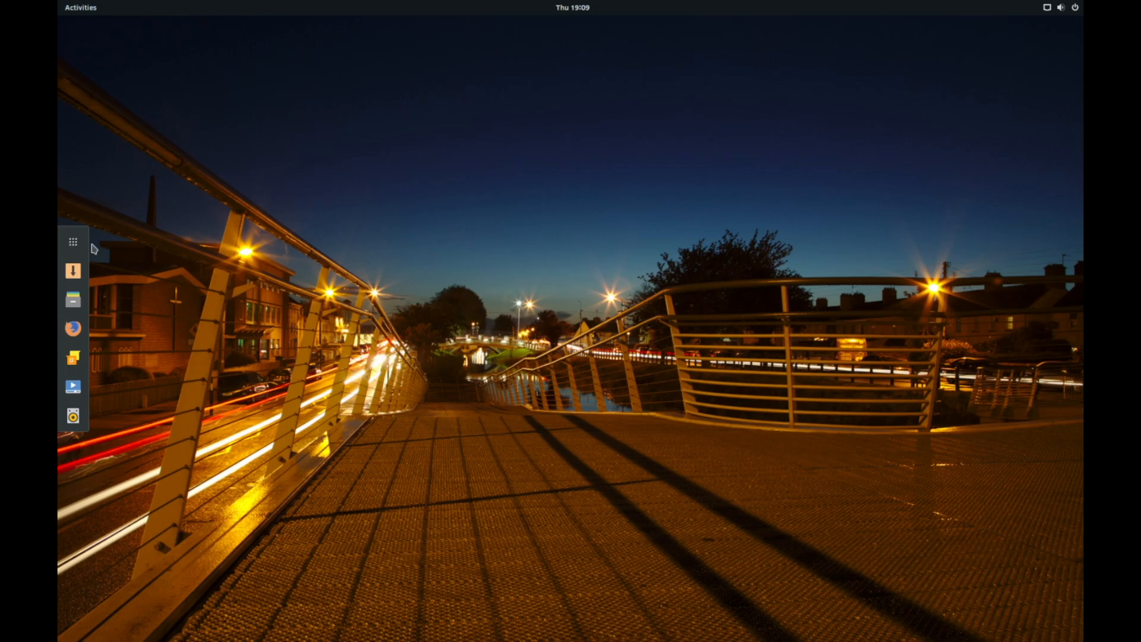
mouse_move(72, 241)
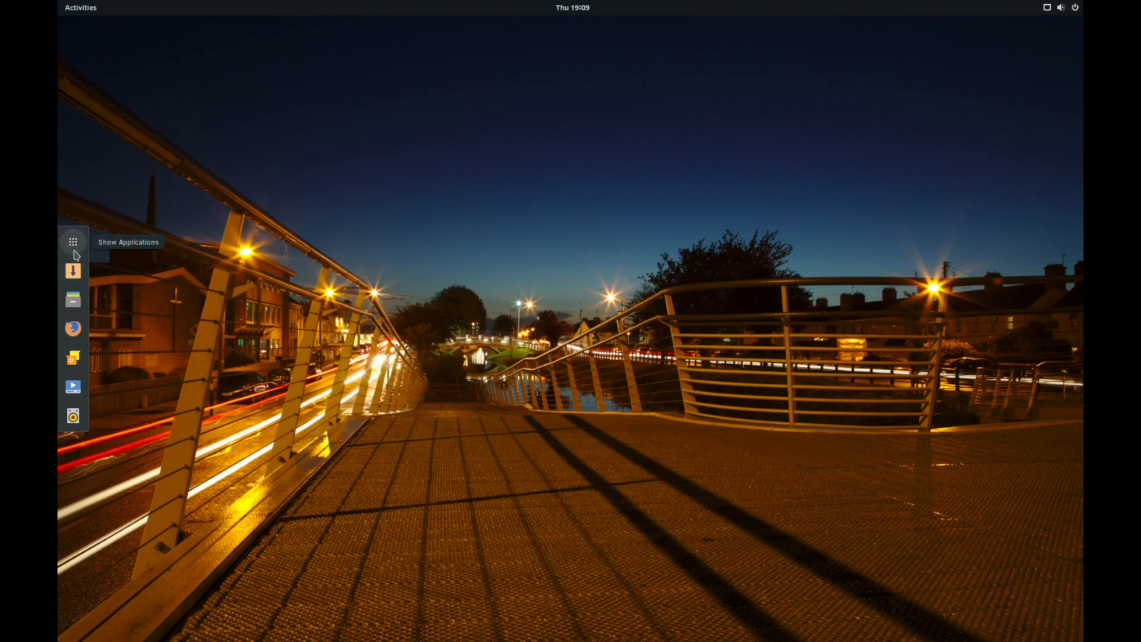
left_click(72, 242)
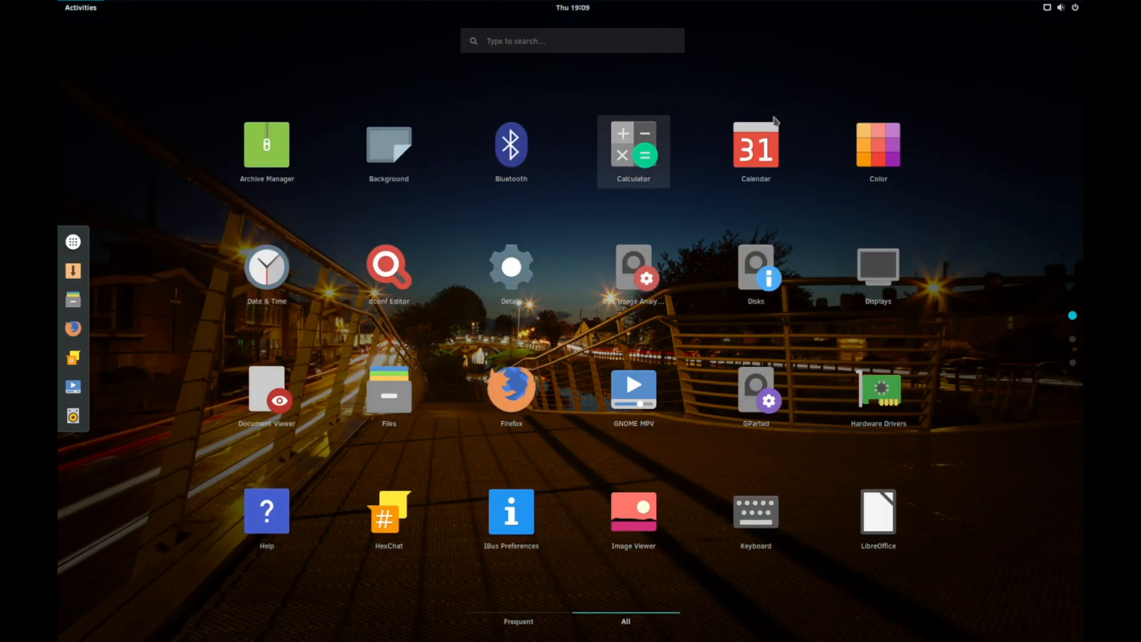
mouse_move(623, 459)
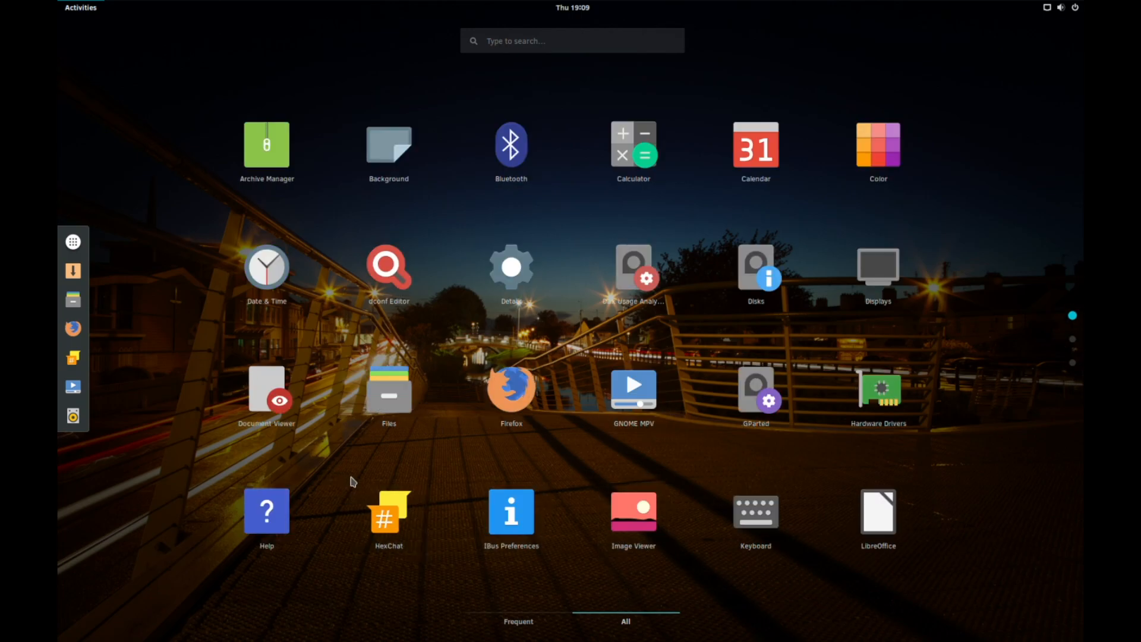
mouse_move(364, 485)
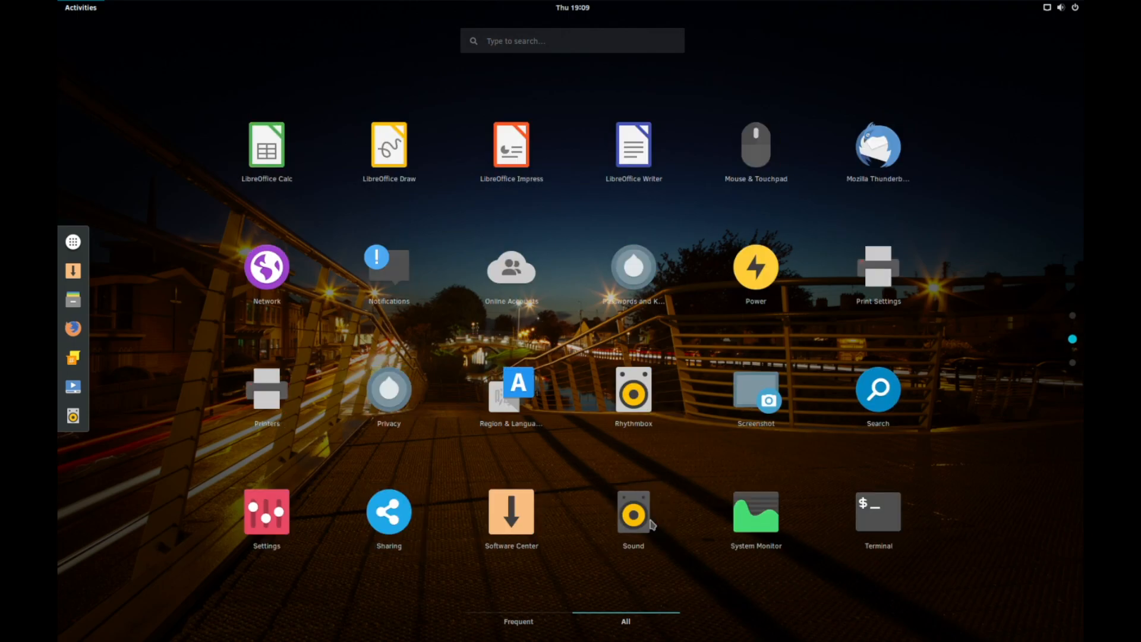
mouse_move(1024, 117)
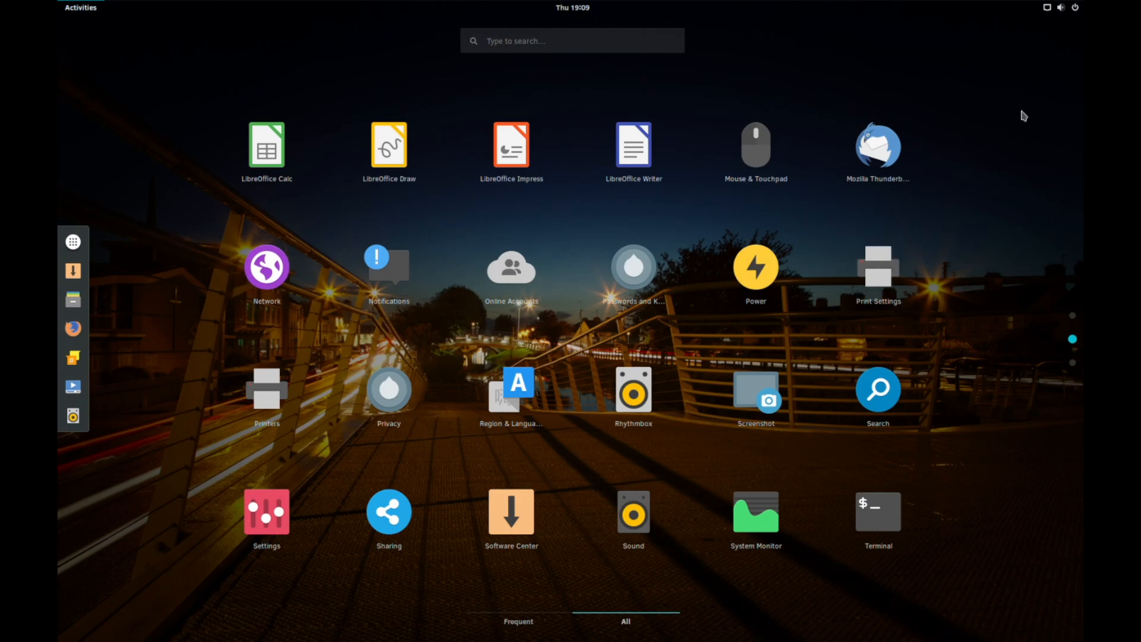
mouse_move(878, 151)
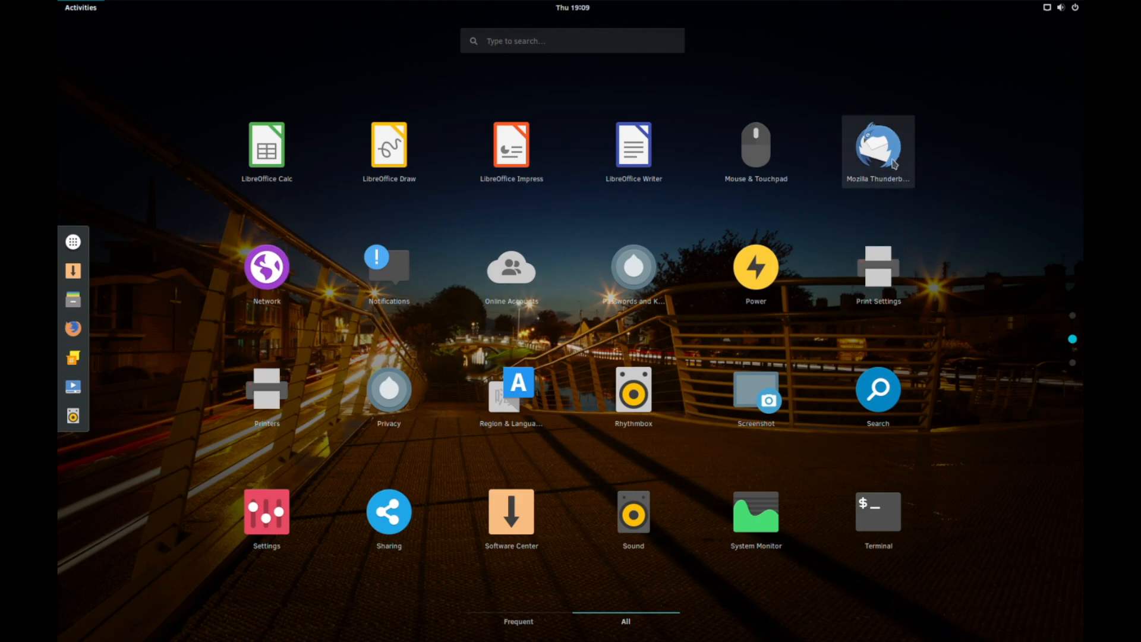
mouse_move(1014, 87)
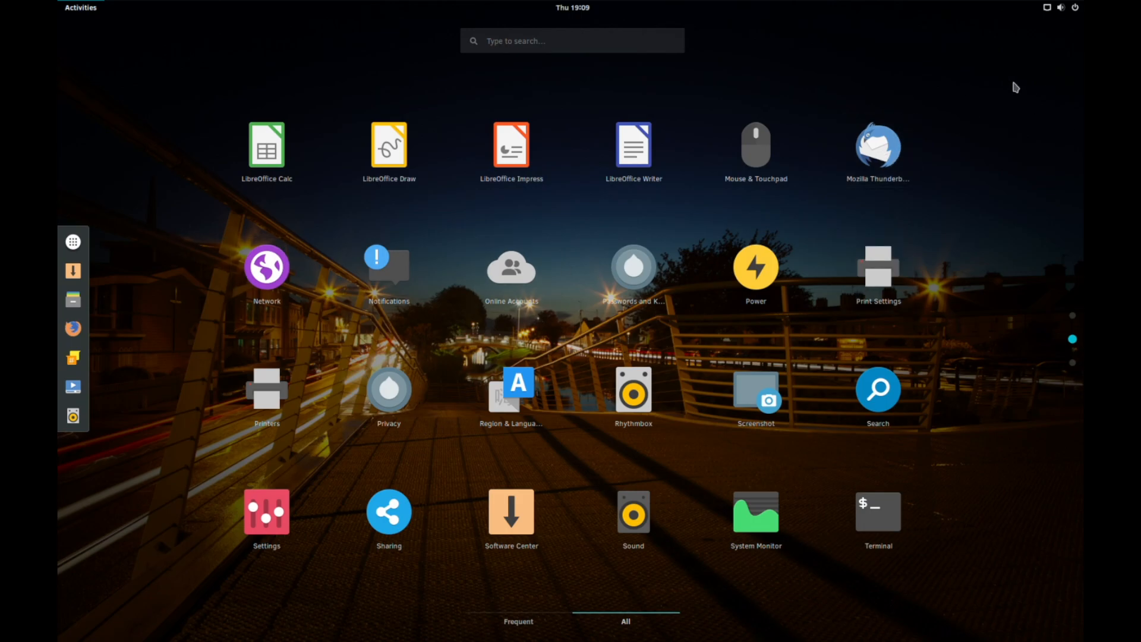
mouse_move(836, 146)
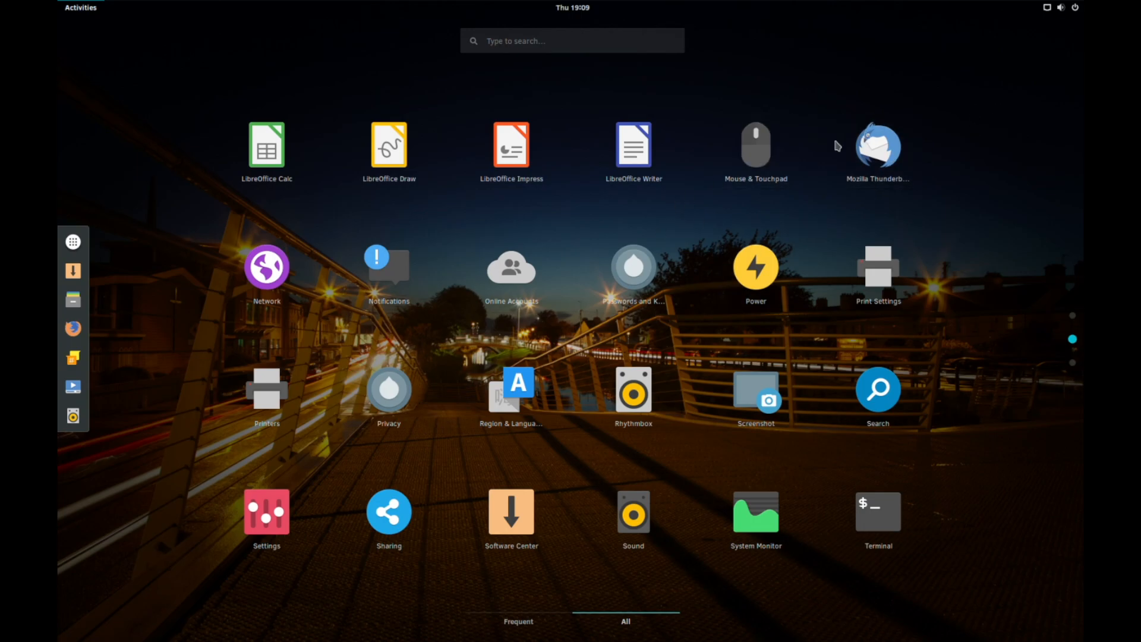
mouse_move(633, 393)
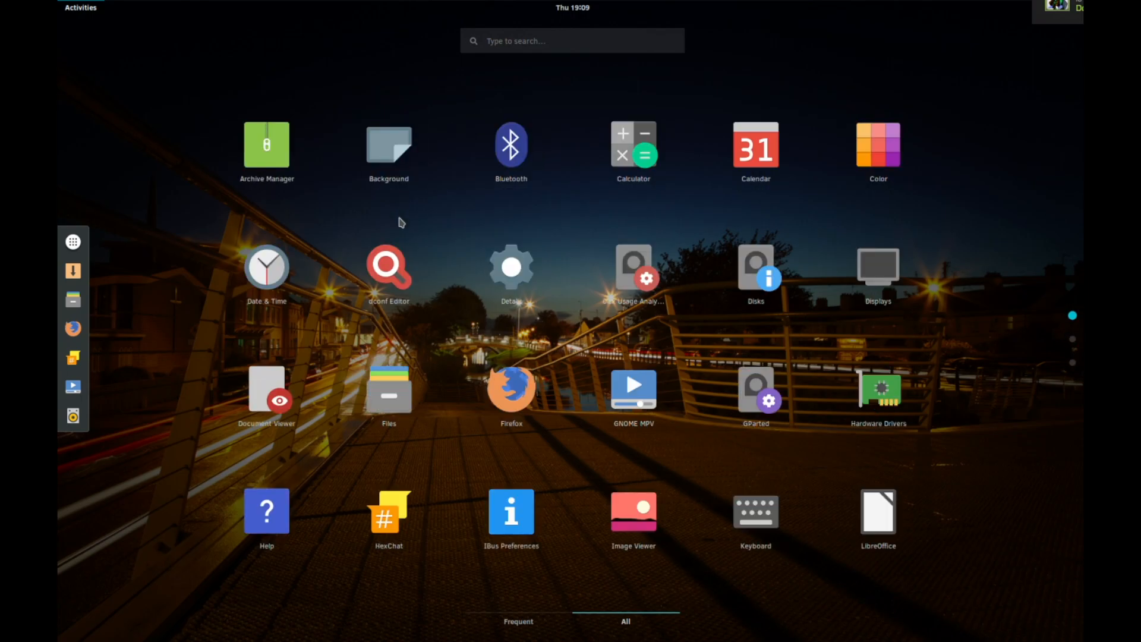
mouse_move(670, 453)
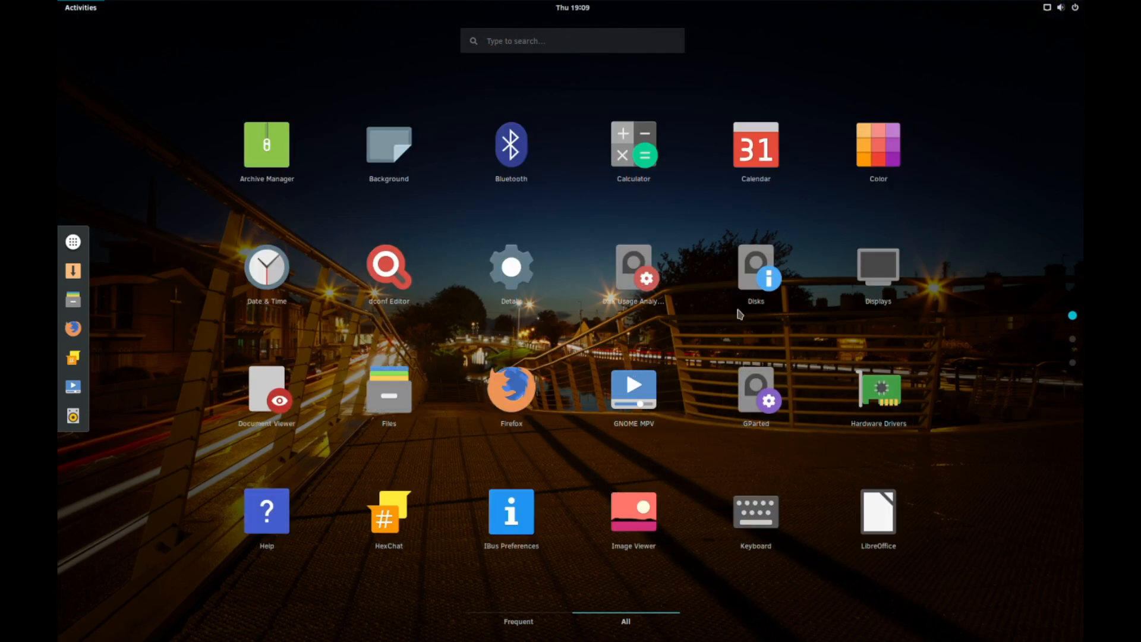
mouse_move(764, 333)
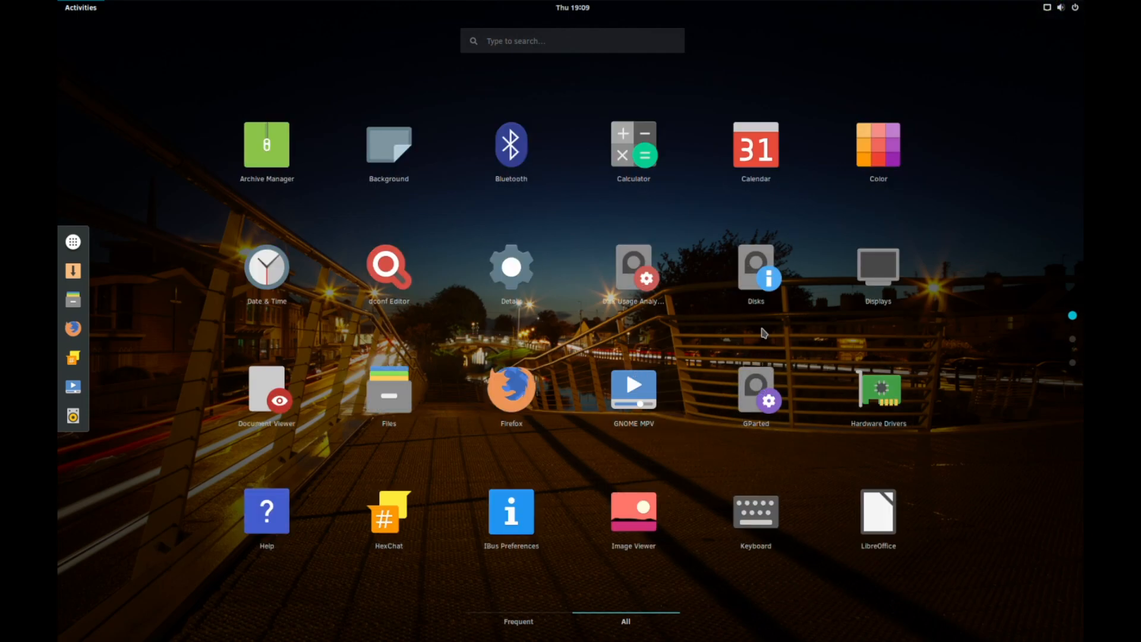
mouse_move(755, 273)
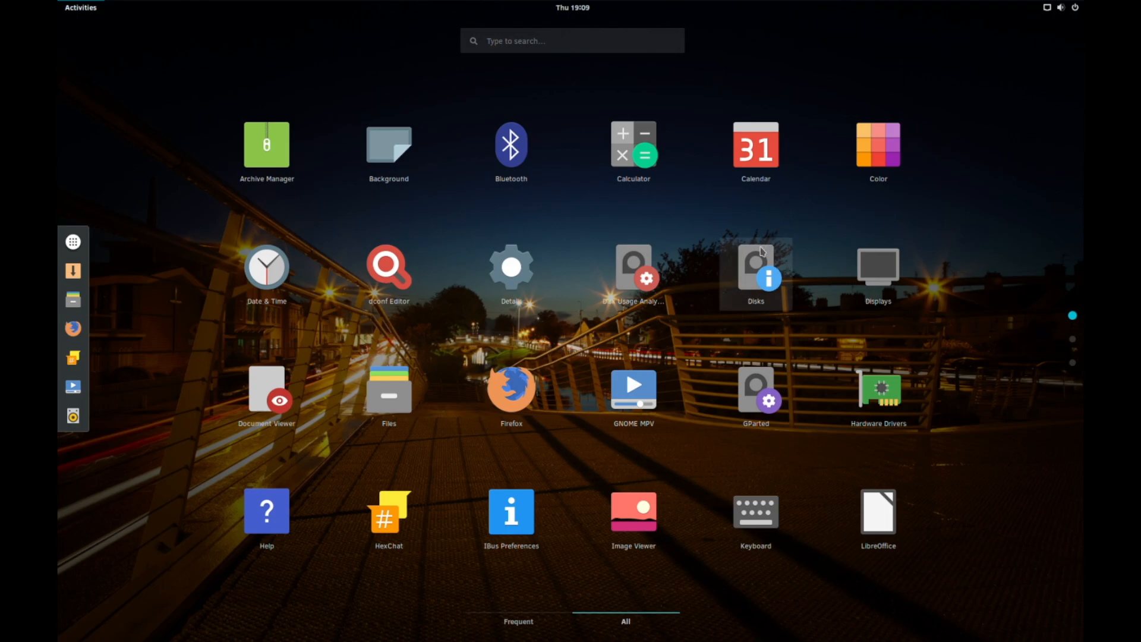
mouse_move(768, 395)
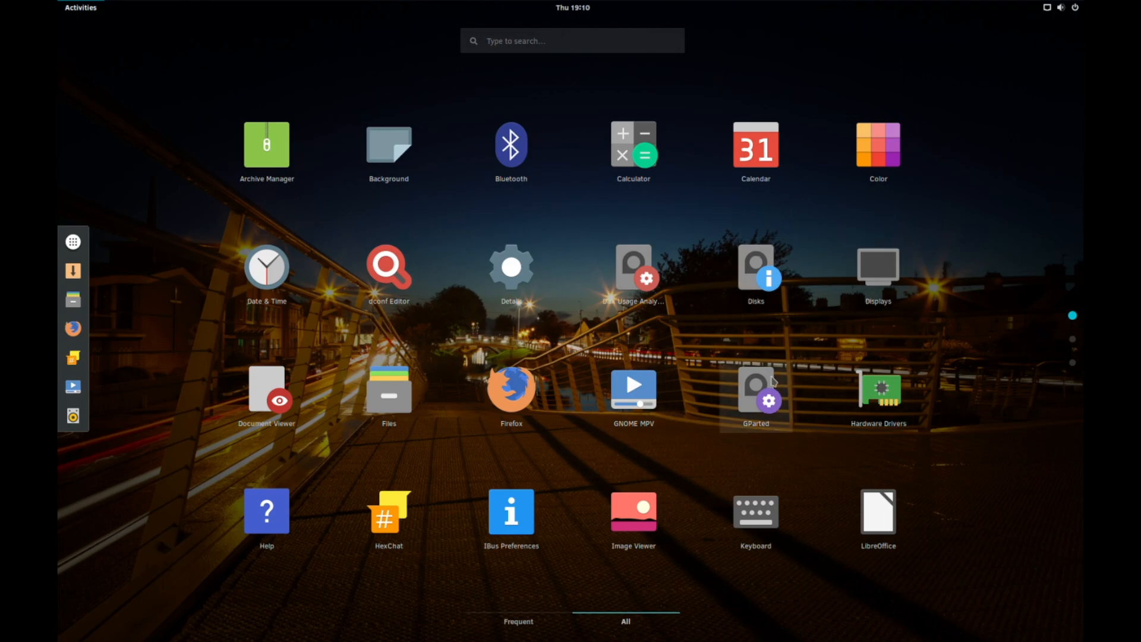
mouse_move(589, 357)
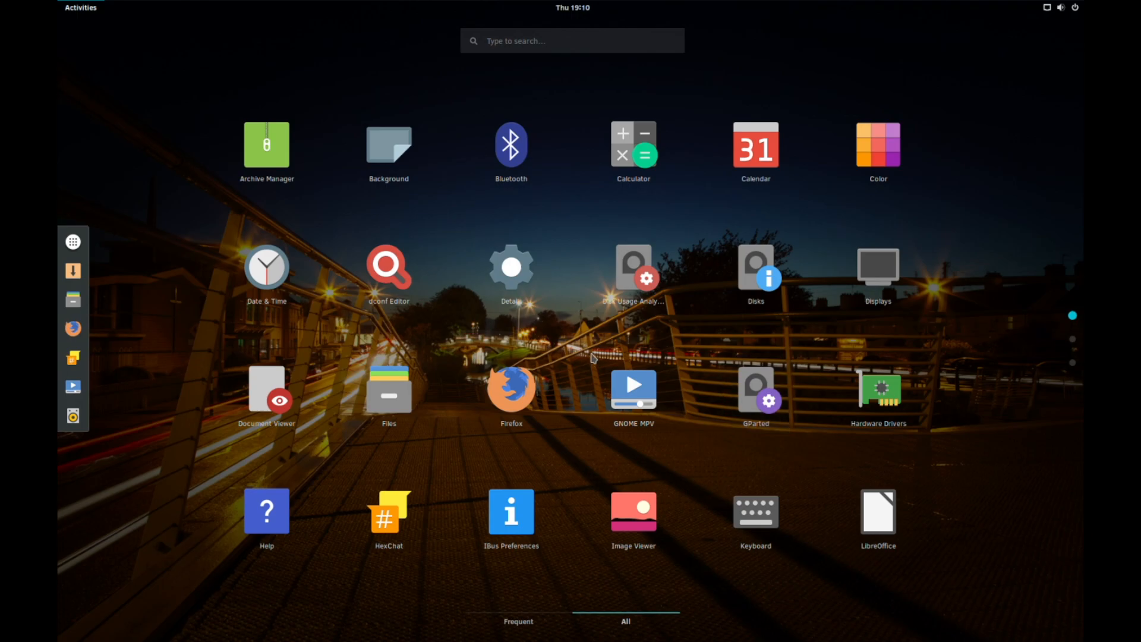
mouse_move(632, 385)
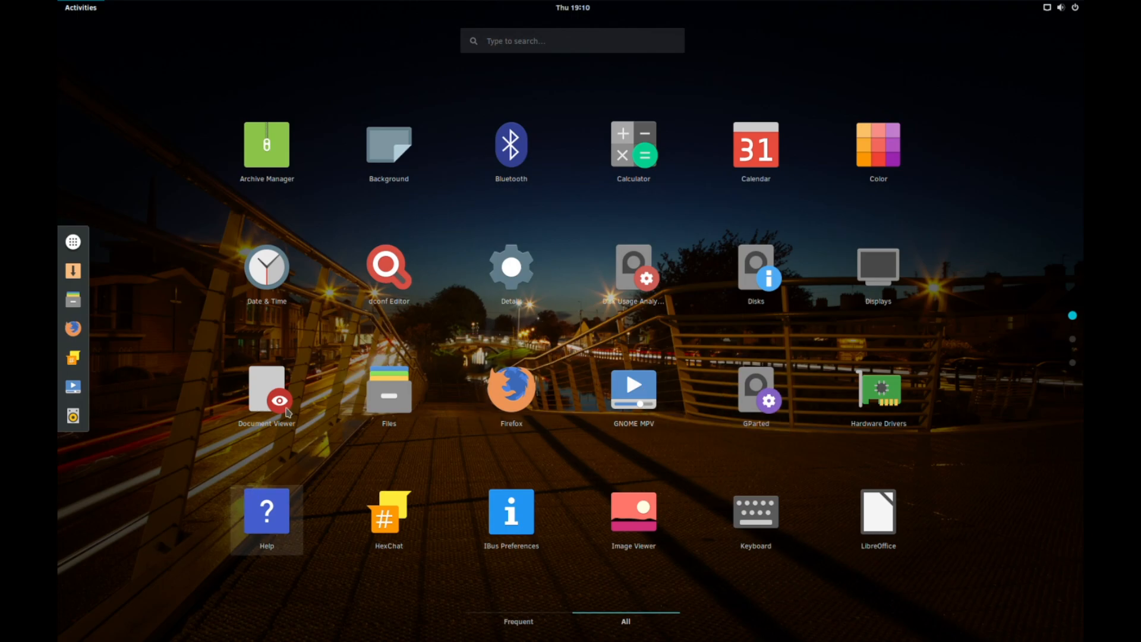
Scroll to the last app grid page showing Text Editor, Transmission, Tweak Tool and Users.
scroll("down", 3)
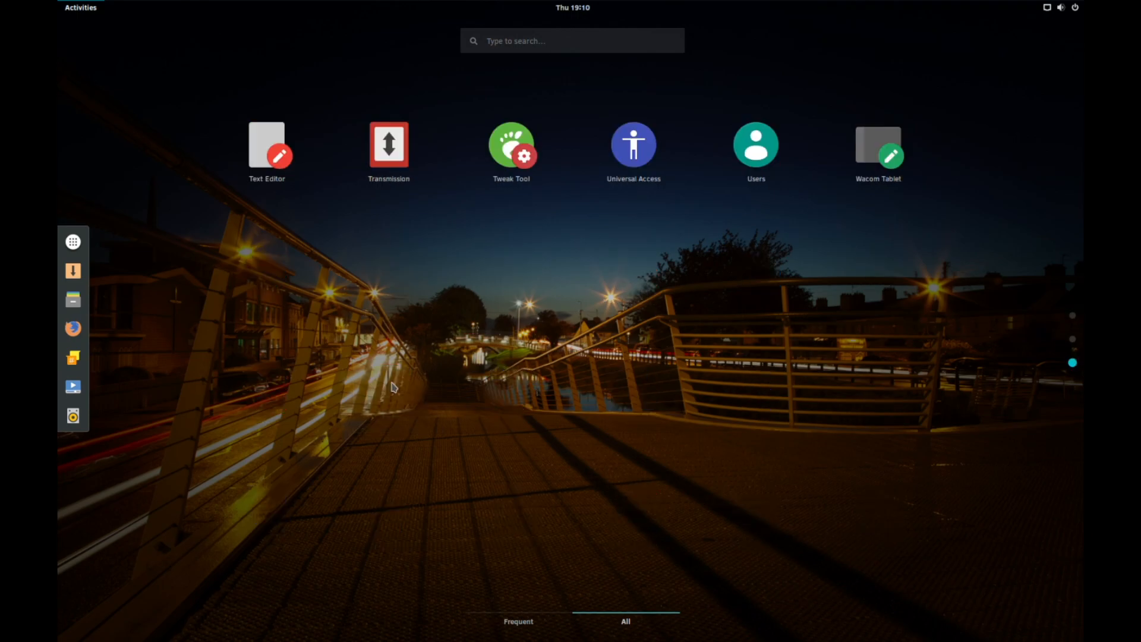
mouse_move(511, 152)
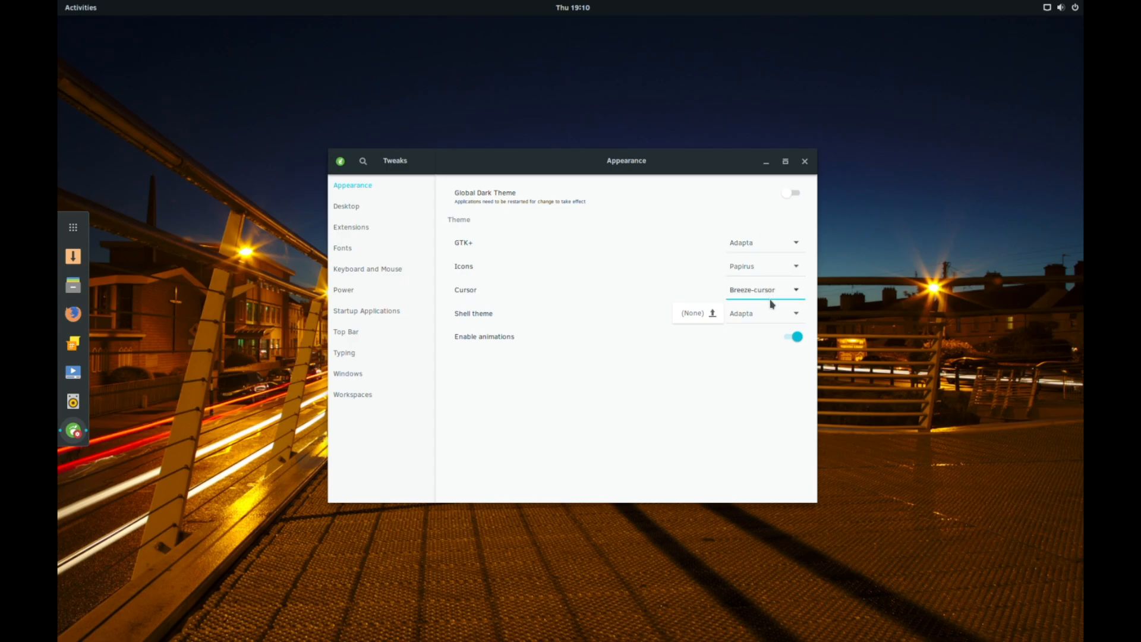
Set the cursor theme to Adwaita (default), then view the Windows and Extensions pages.
left_click(765, 288)
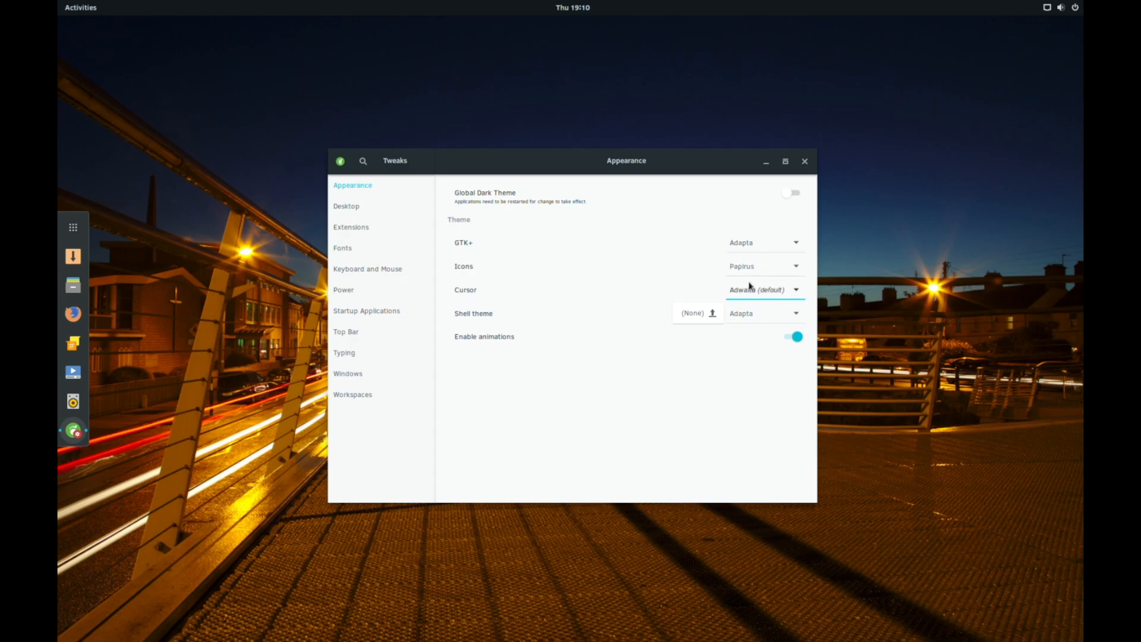
left_click(757, 289)
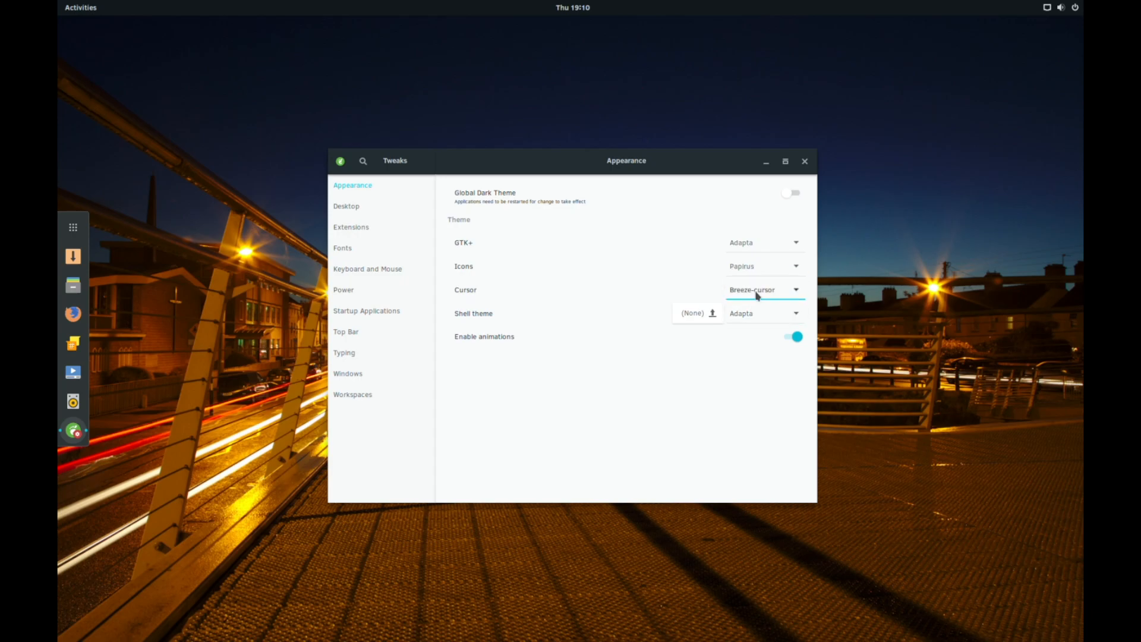
left_click(764, 289)
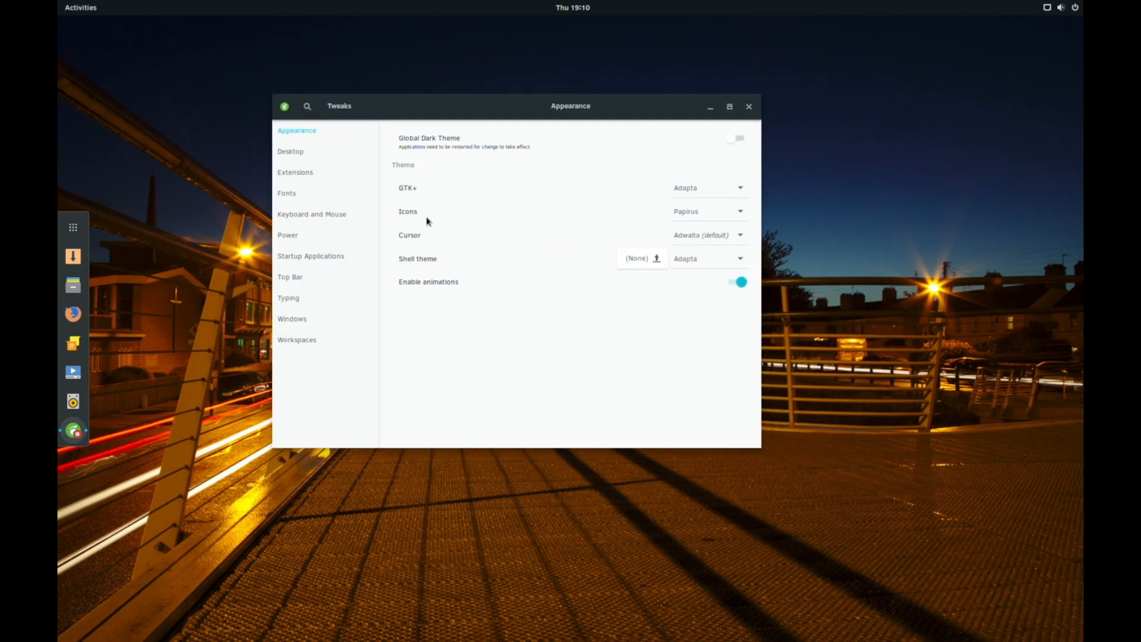
left_click(292, 319)
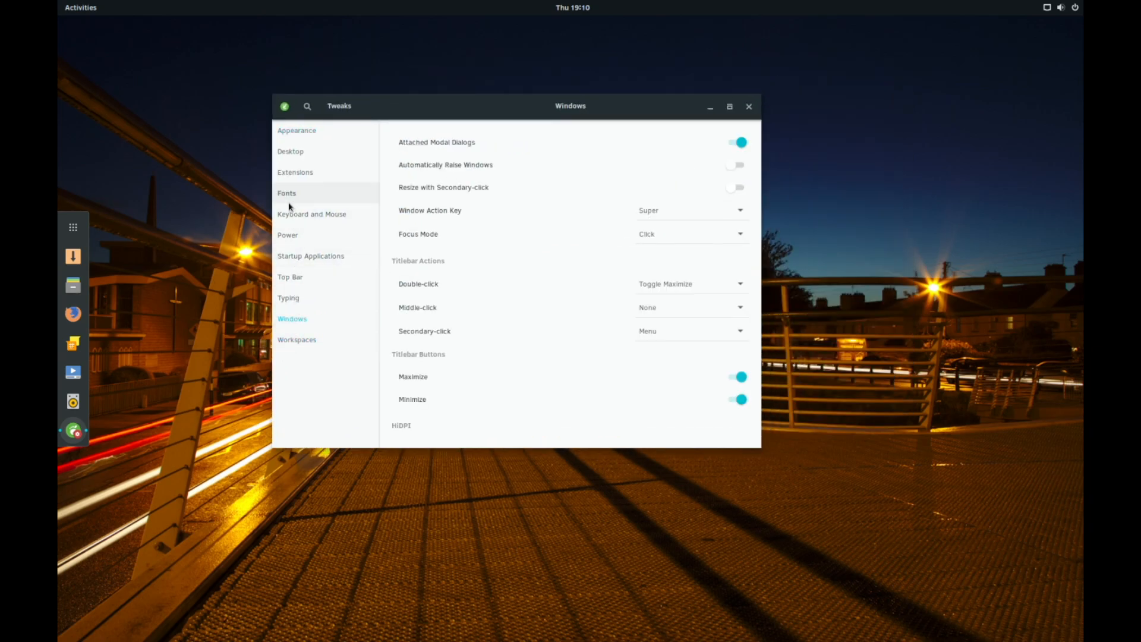
left_click(295, 171)
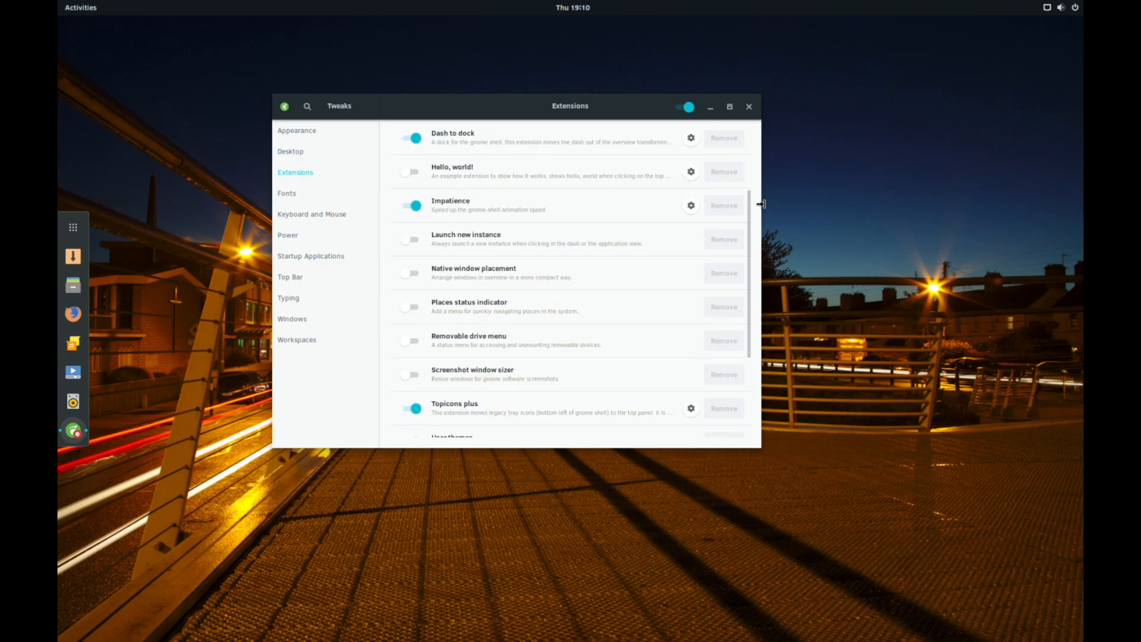
mouse_move(72, 227)
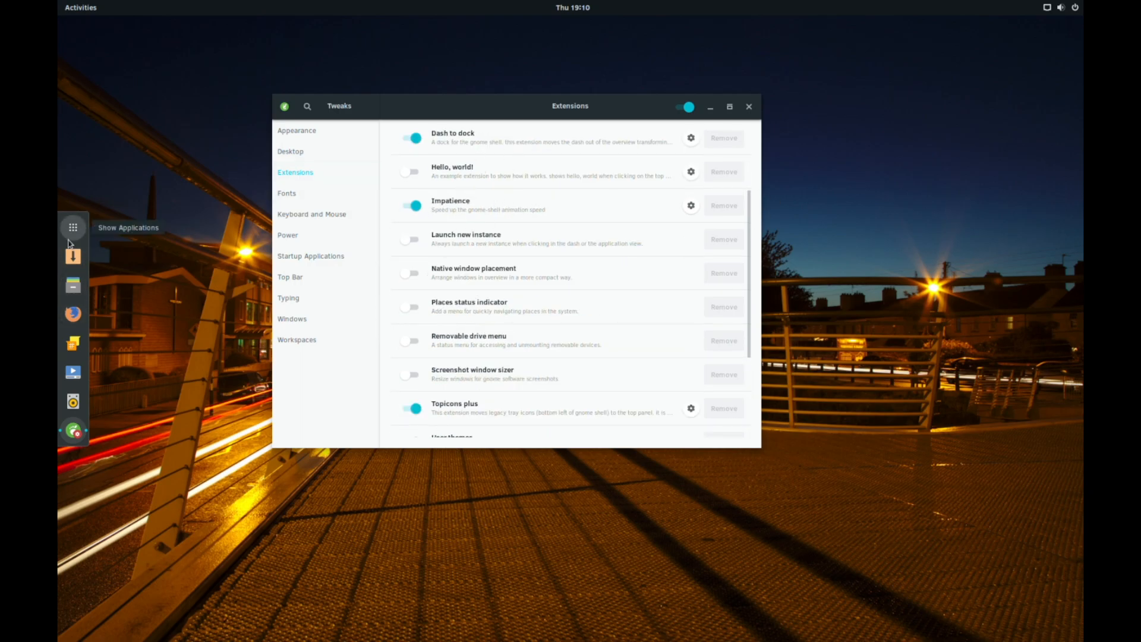
mouse_move(72, 243)
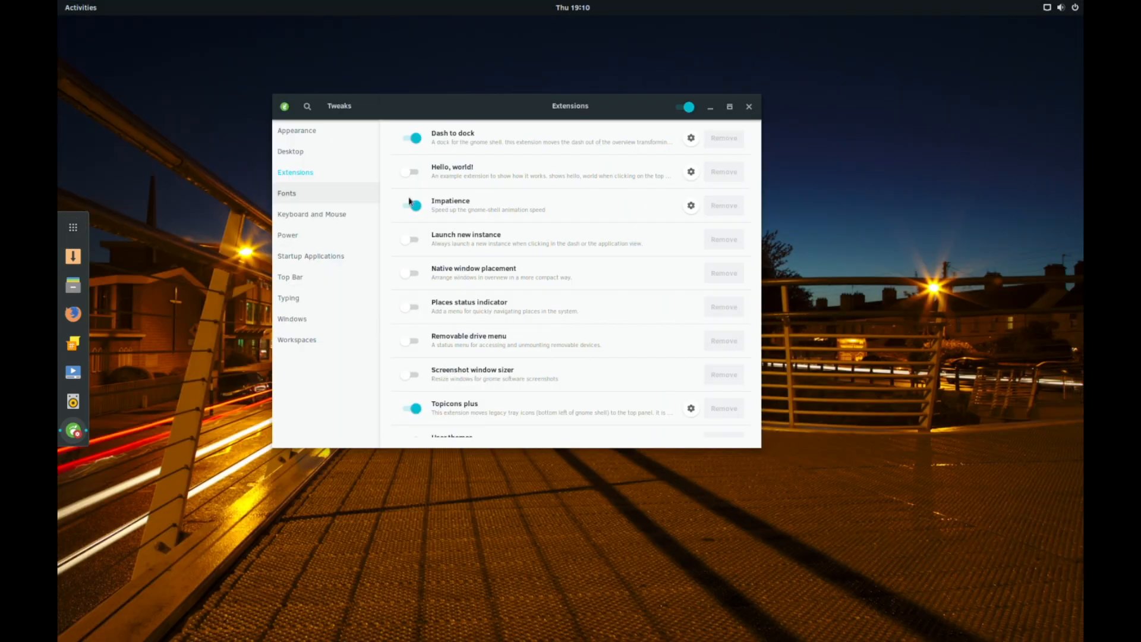
Scroll through the Tweaks extensions list and close the Tweaks window.
scroll("down", 3)
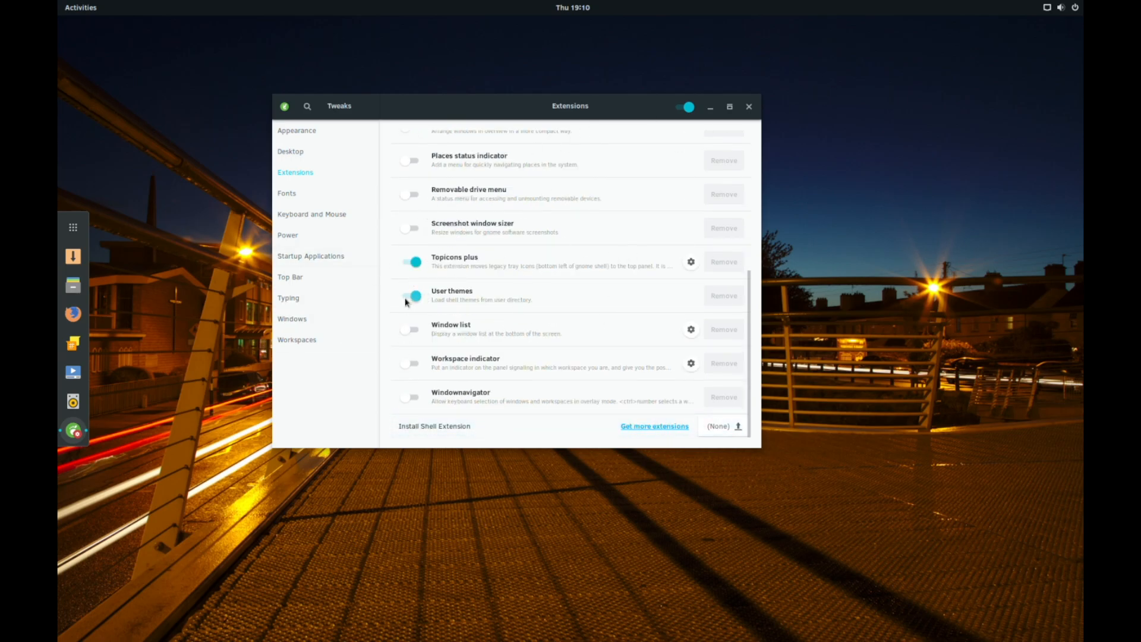
left_click(297, 130)
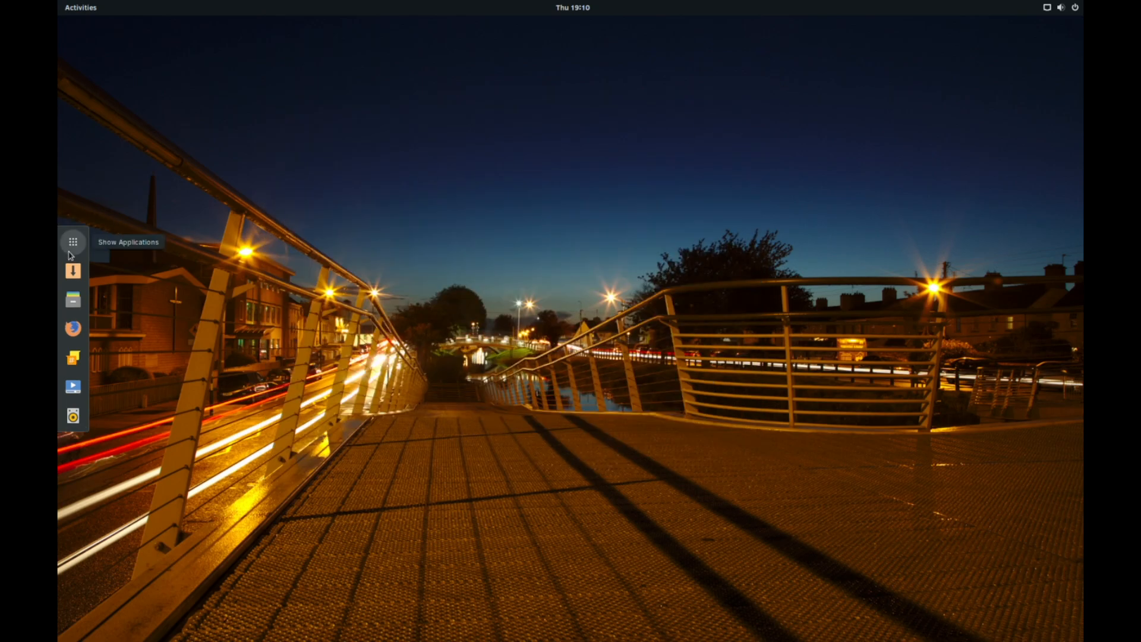
Launch Software Center from the left dock.
left_click(72, 242)
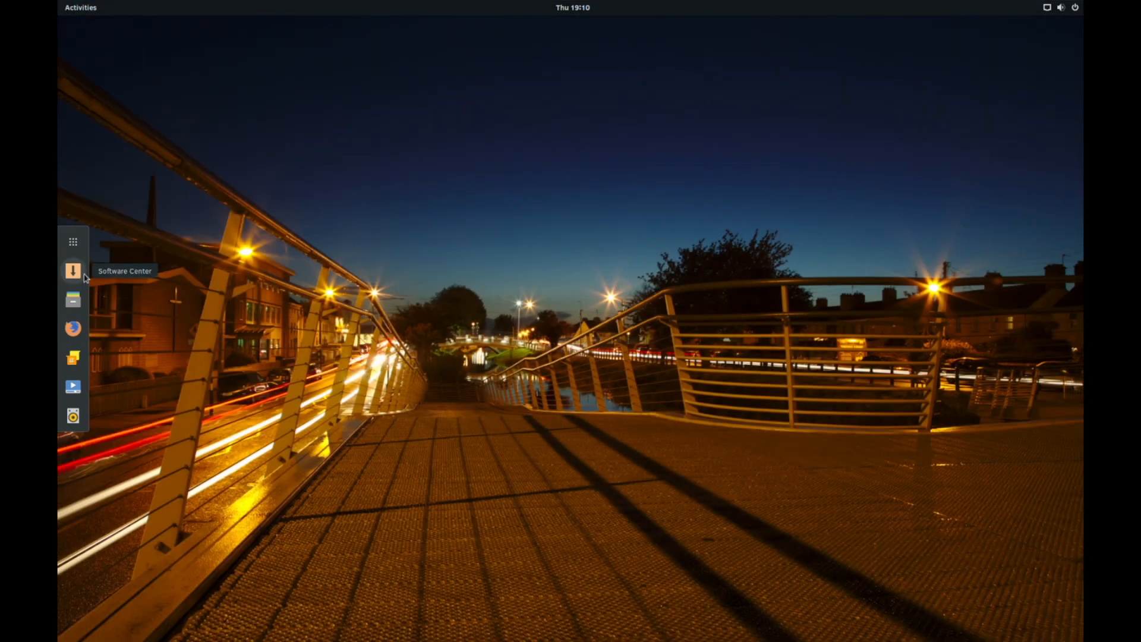
left_click(72, 271)
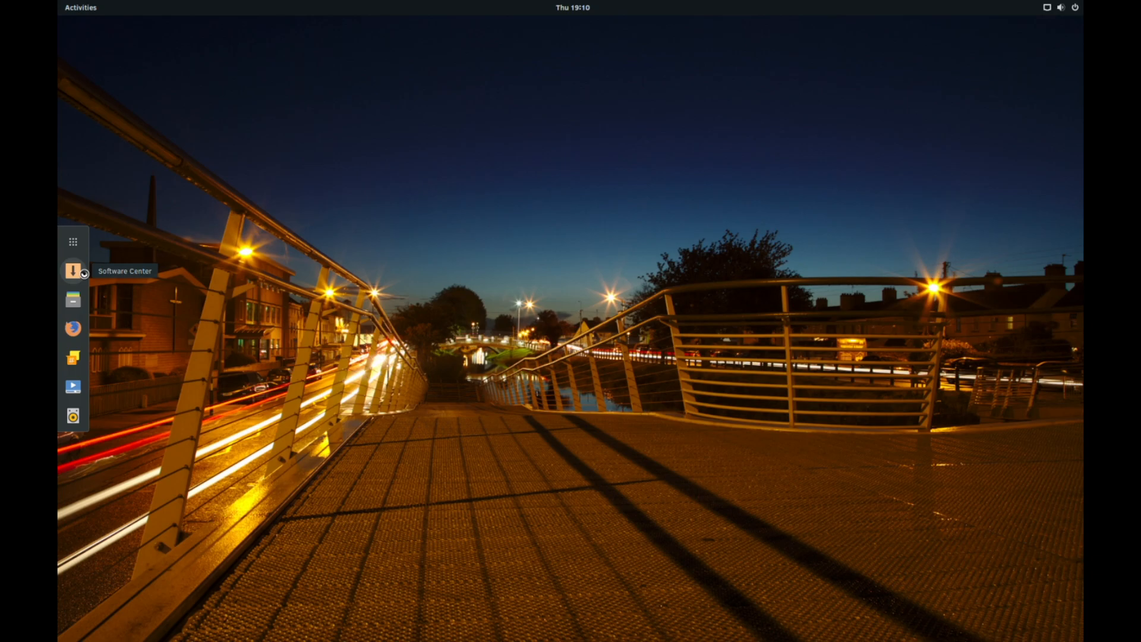
left_click(72, 271)
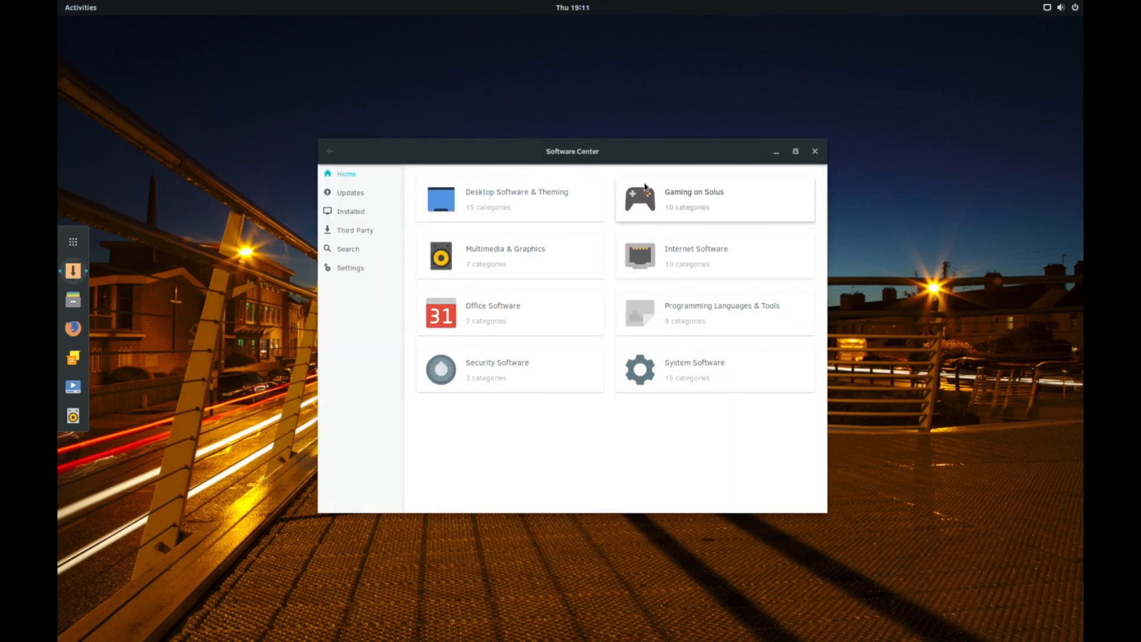
Move the Software Center window up-left and open the Gaming on Solus category.
left_click_drag(572, 152, 492, 107)
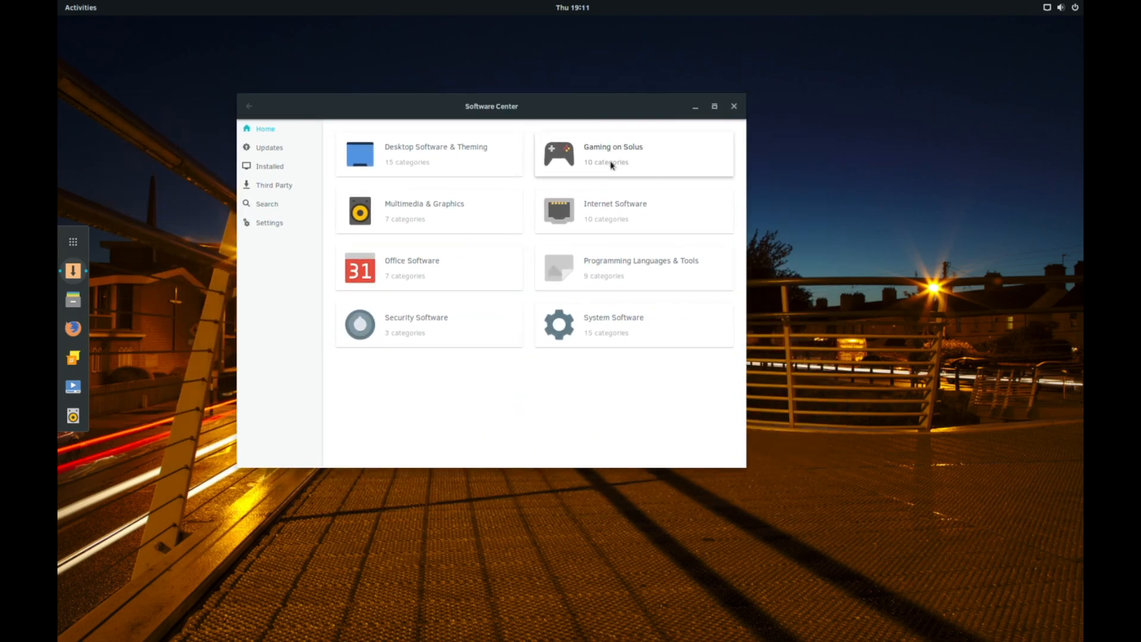
left_click(612, 153)
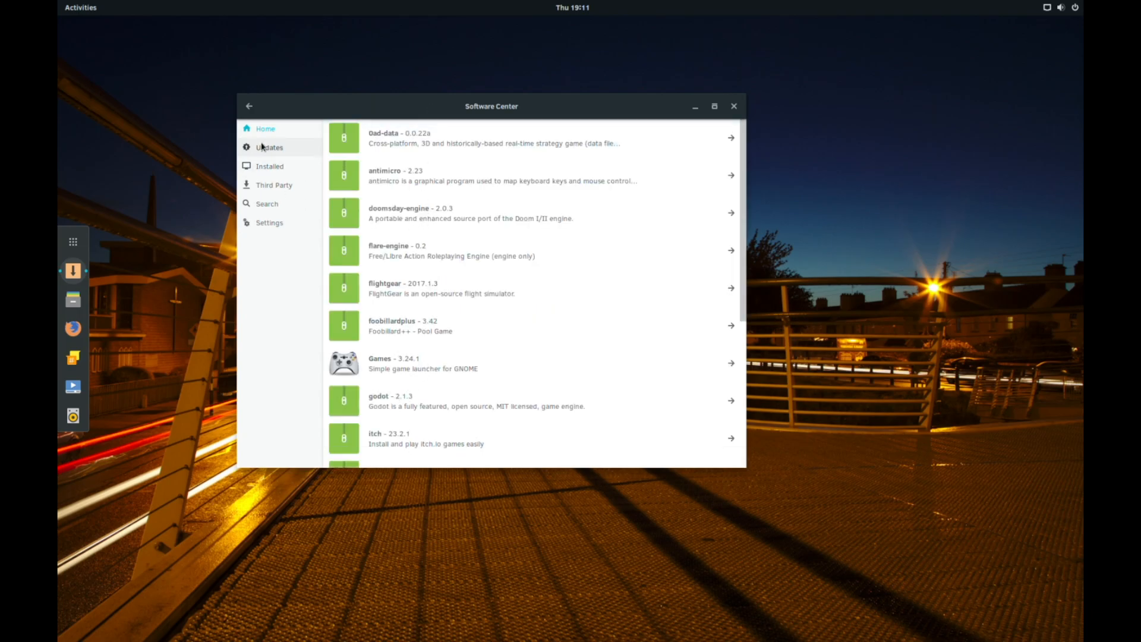
Browse the Third Party apps, Android Studio through WPS Office Suite, then close Software Center.
left_click(275, 185)
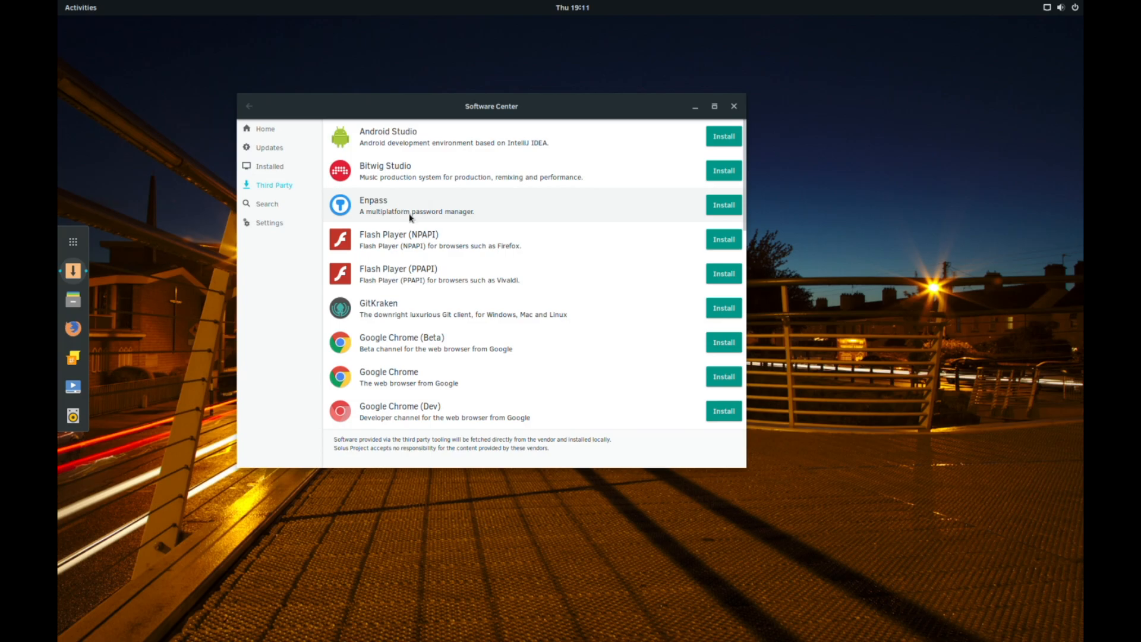
scroll("down", 3)
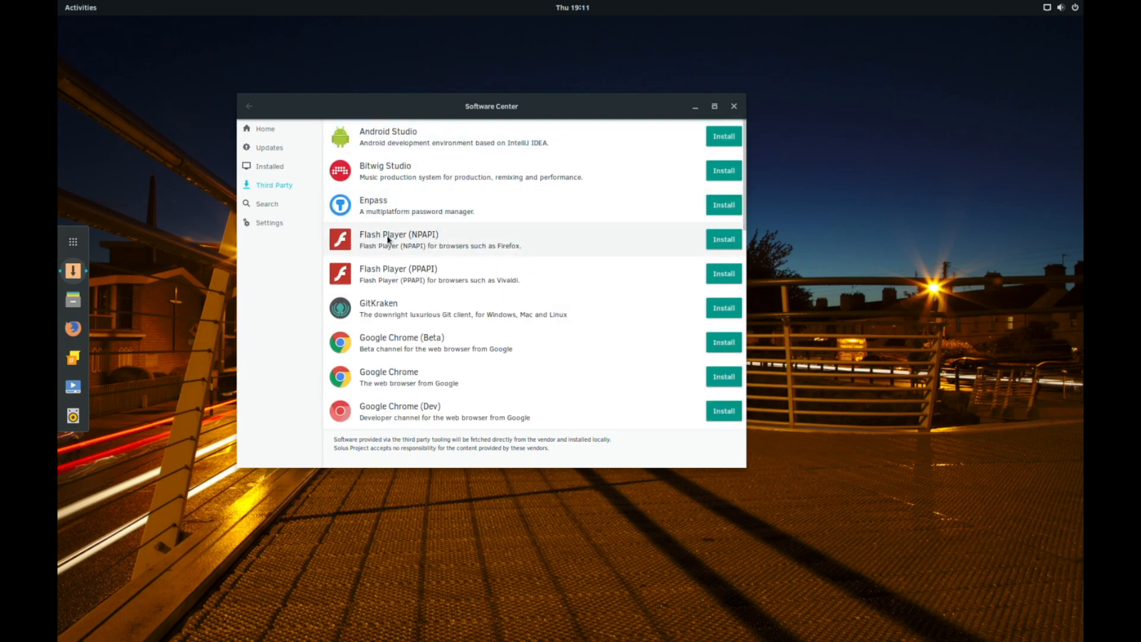
scroll("down", 3)
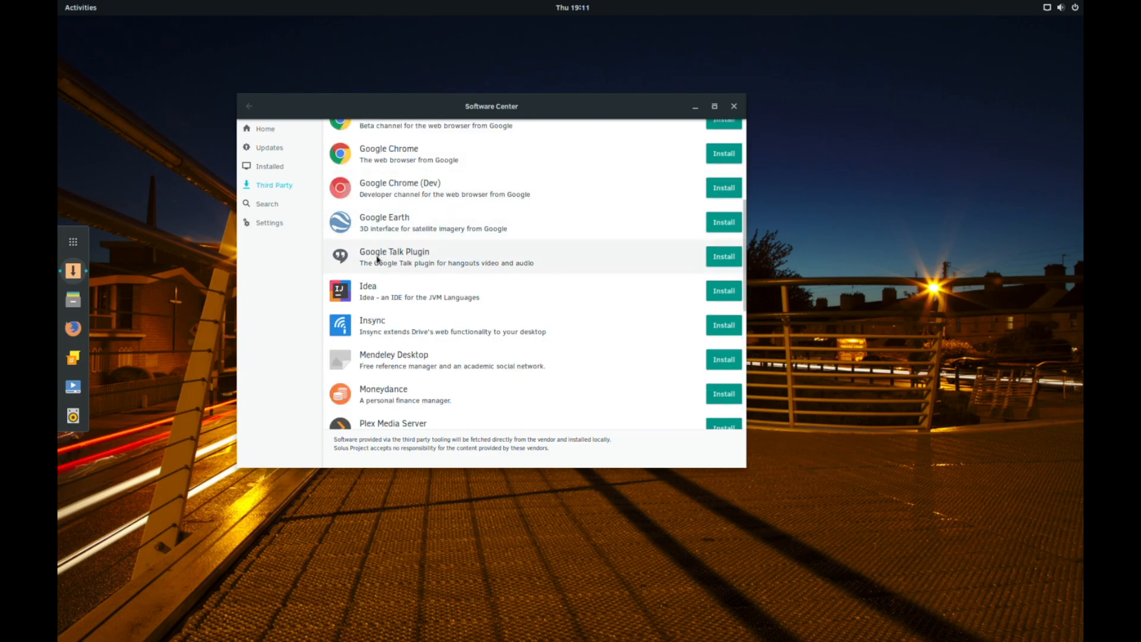
scroll("down", 3)
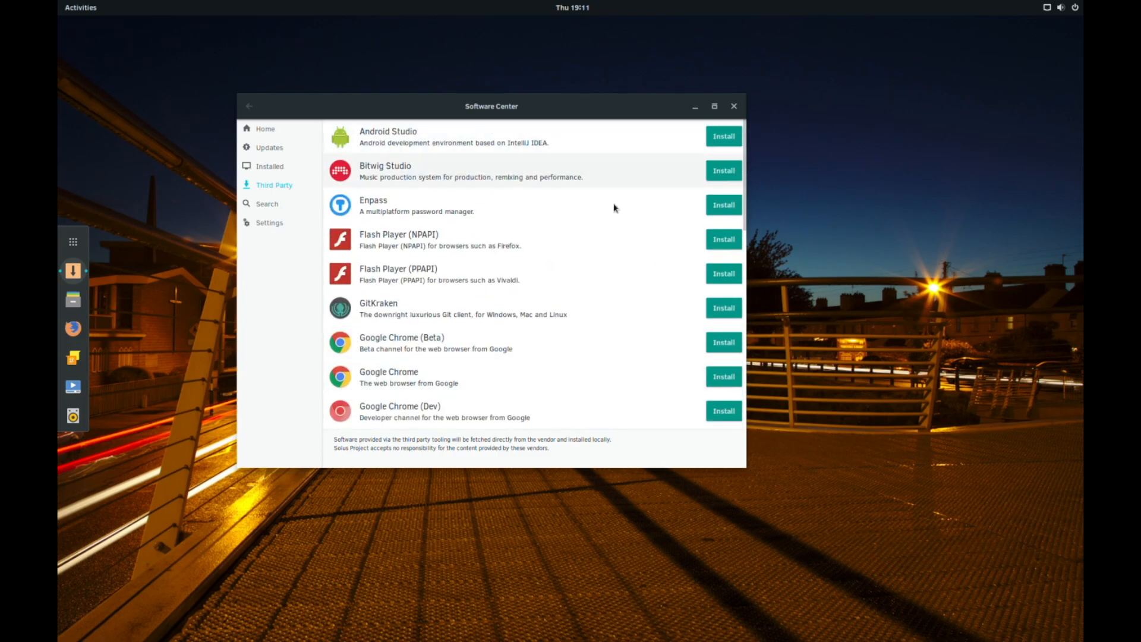
scroll("down", 3)
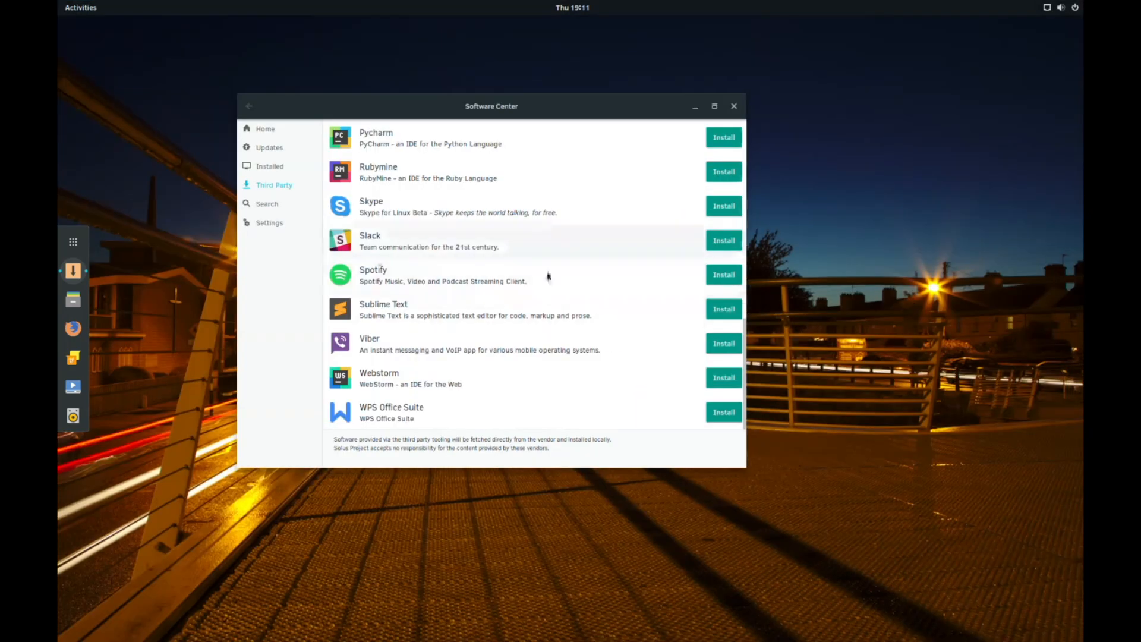
mouse_move(366, 393)
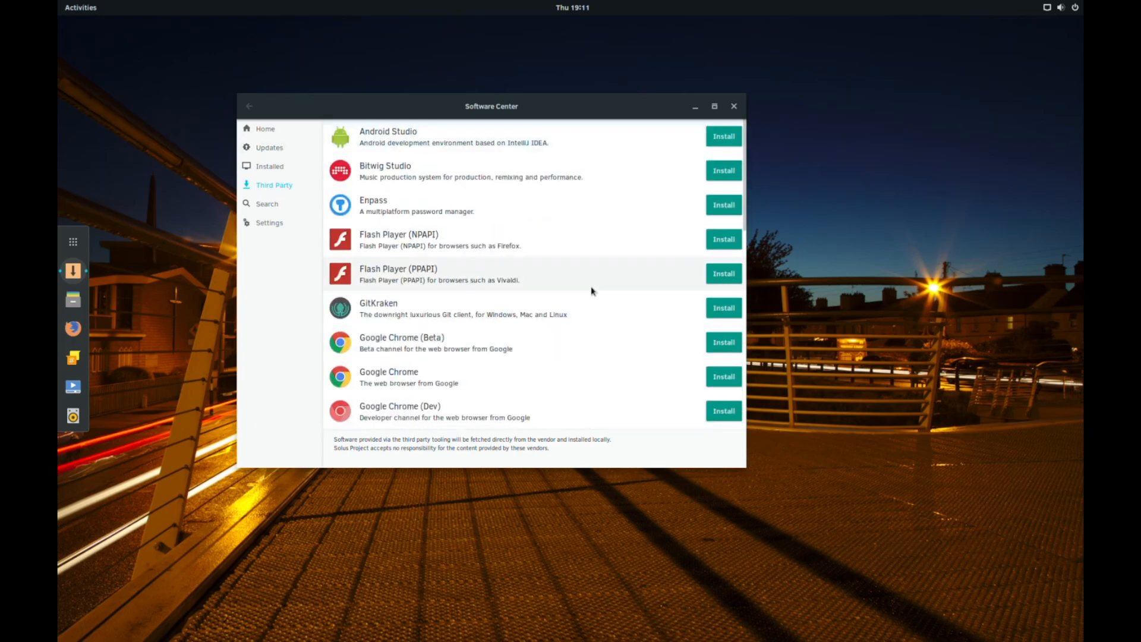
scroll("down", 3)
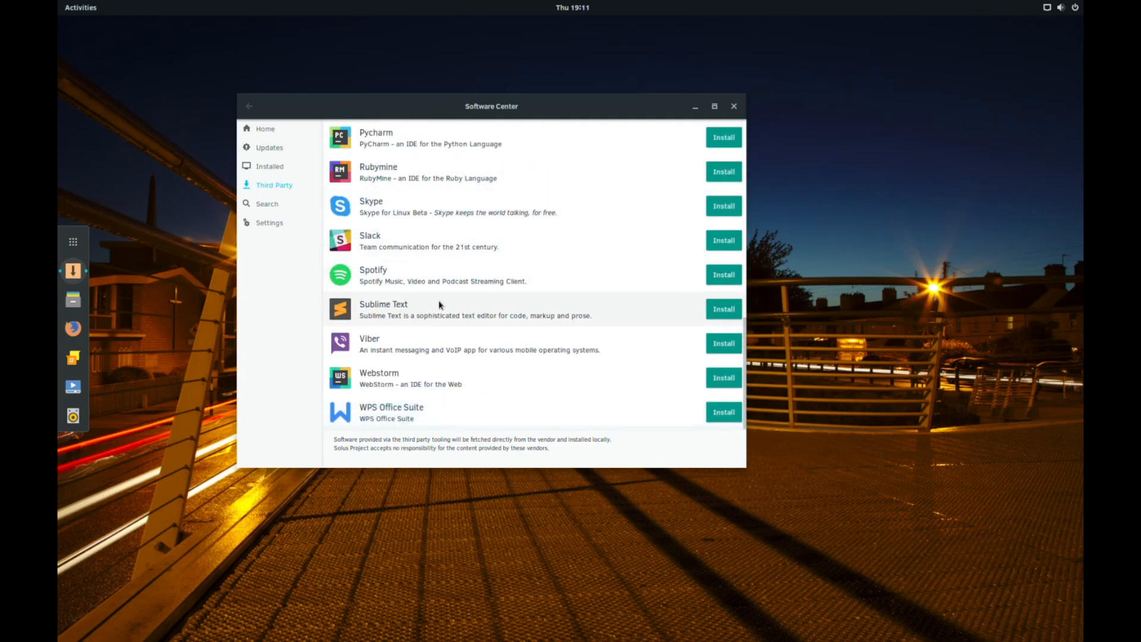
mouse_move(754, 109)
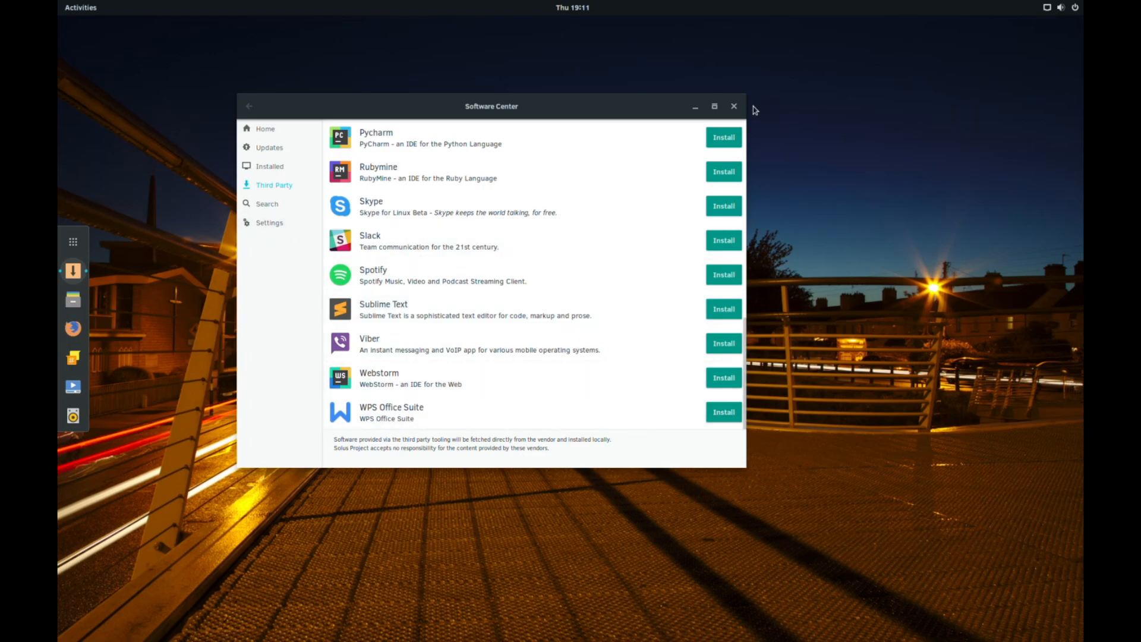
left_click(733, 106)
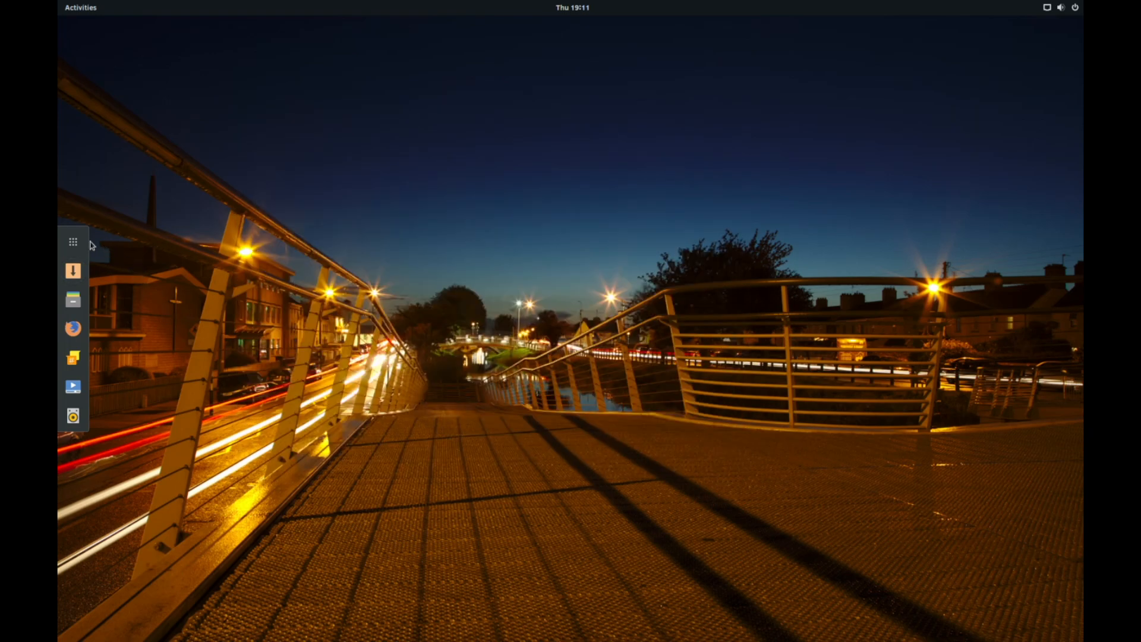
left_click(72, 241)
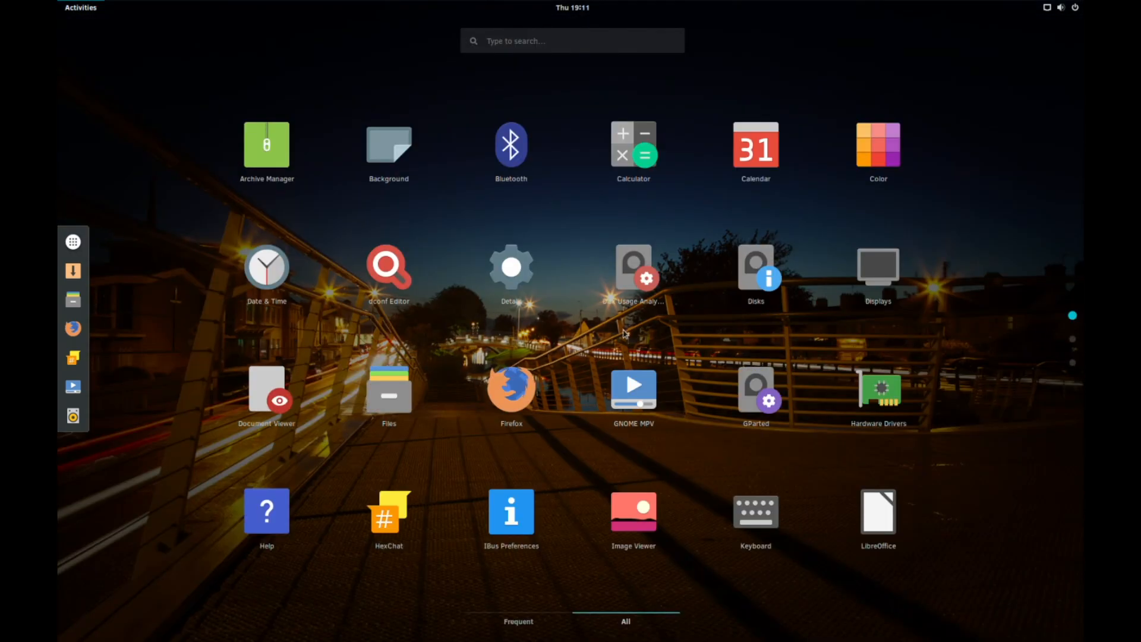
mouse_move(206, 302)
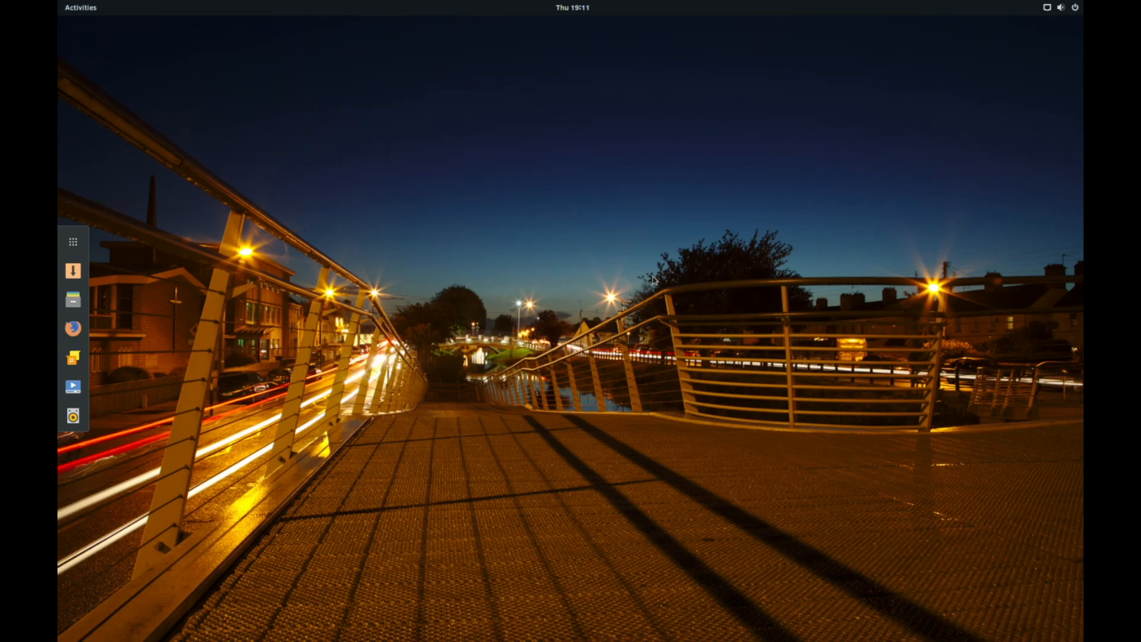
mouse_move(486, 122)
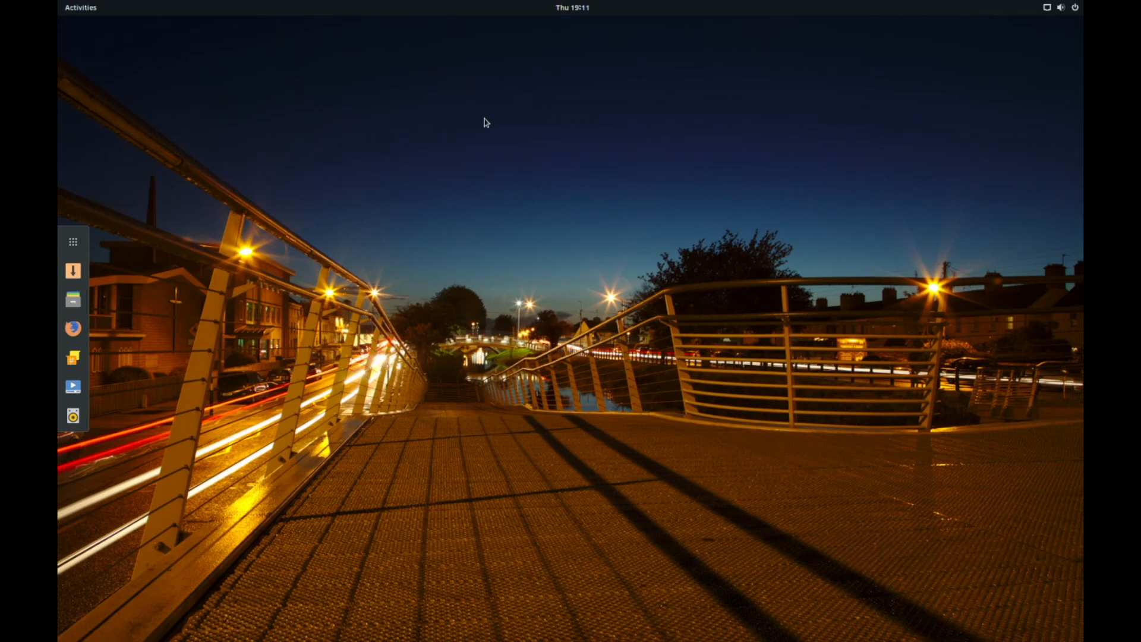
left_click(1061, 7)
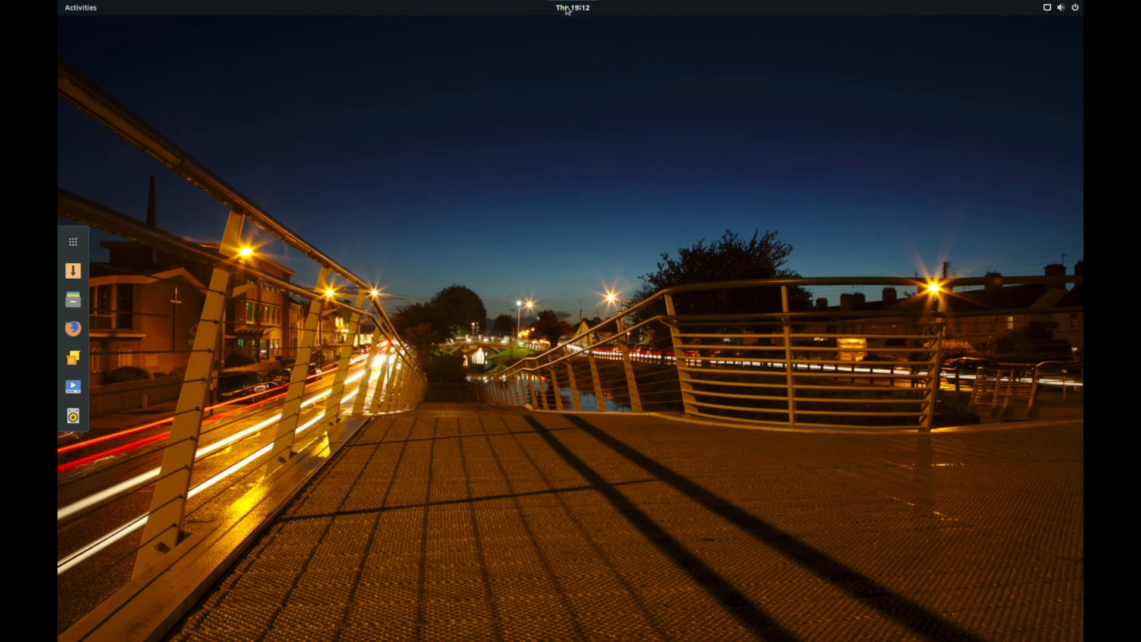
mouse_move(396, 4)
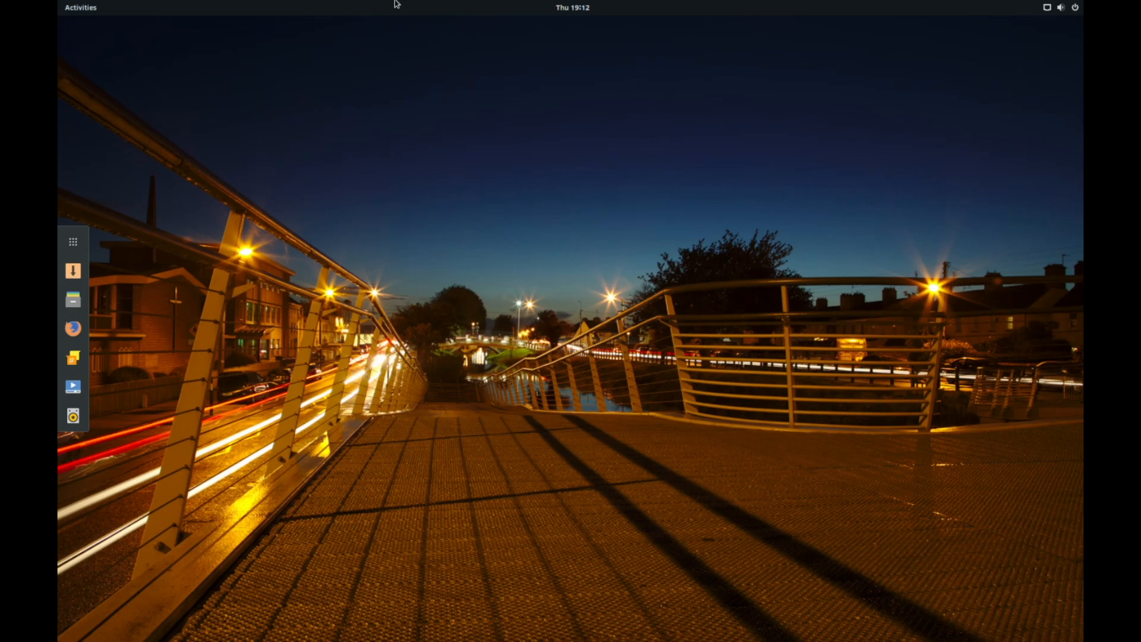
left_click(81, 7)
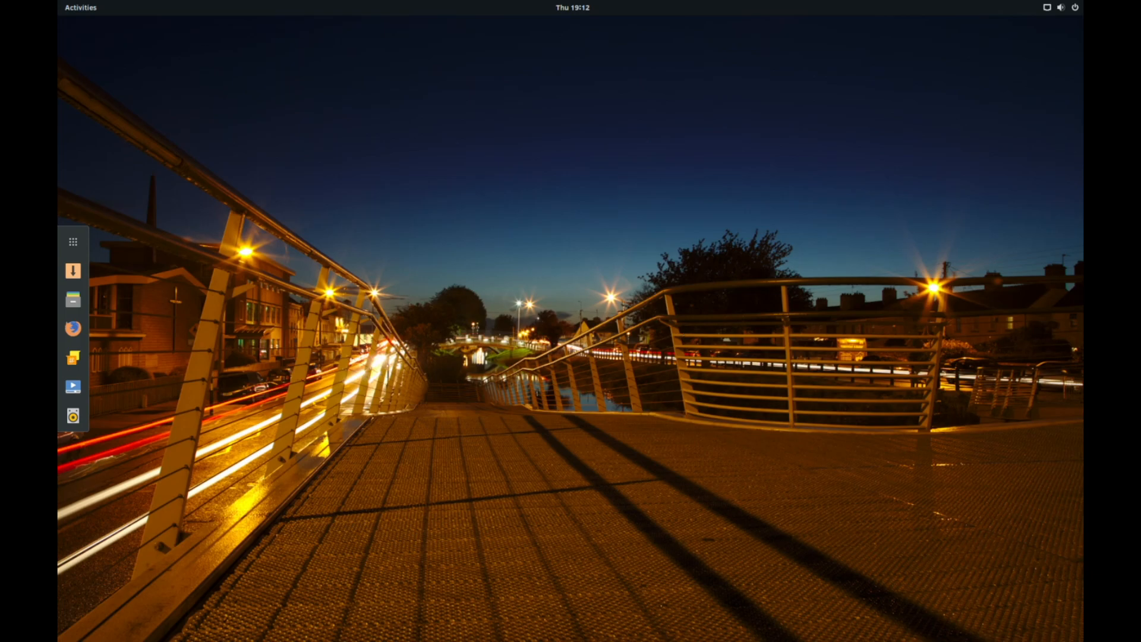
mouse_move(1056, 359)
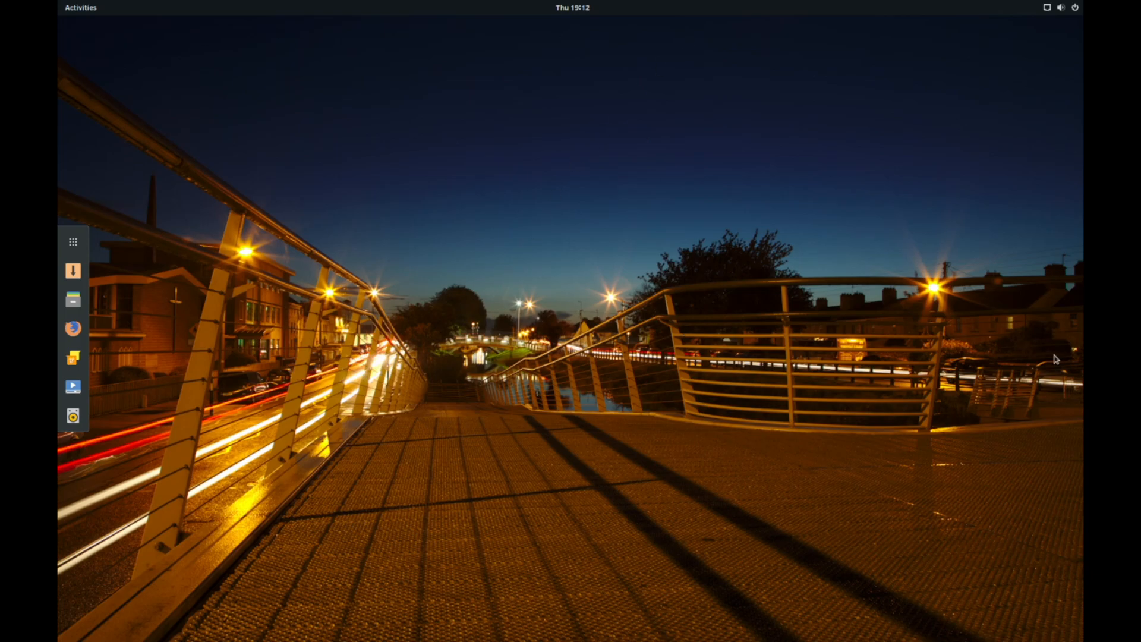